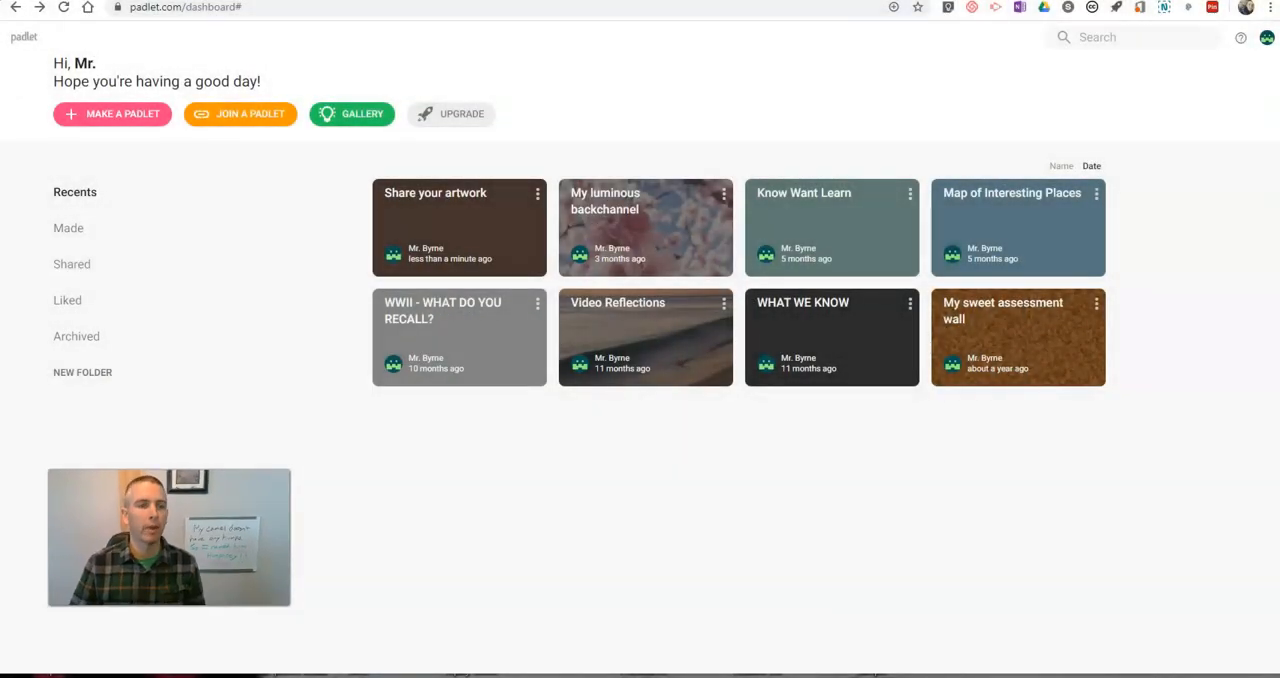
pyautogui.moveTo(228, 158)
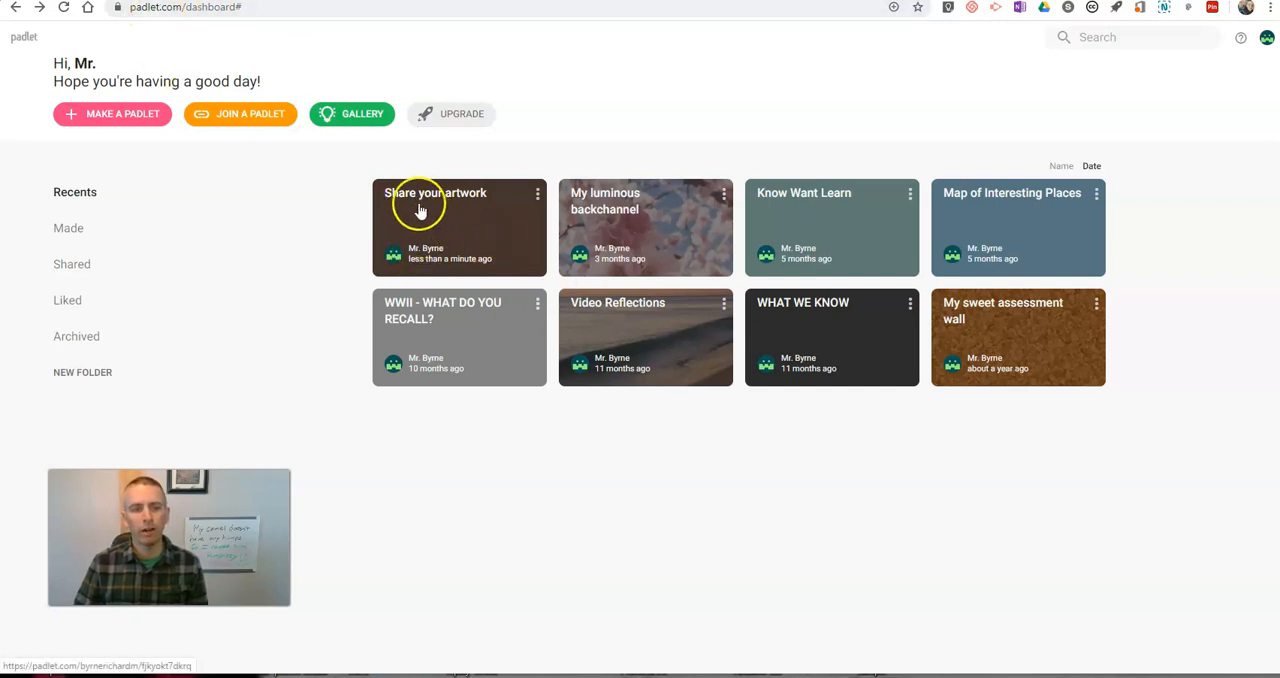
pyautogui.moveTo(278, 160)
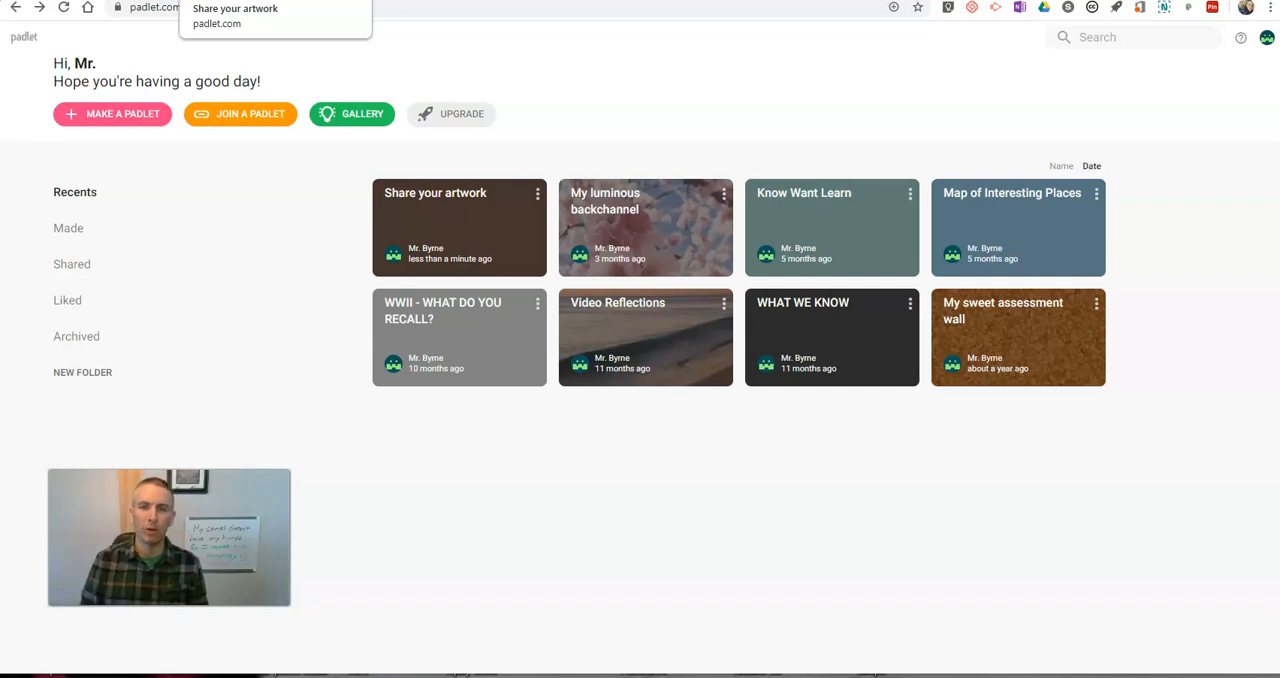
# - Open the 'Share your artwork' padlet from the dashboard
pyautogui.click(460, 228)
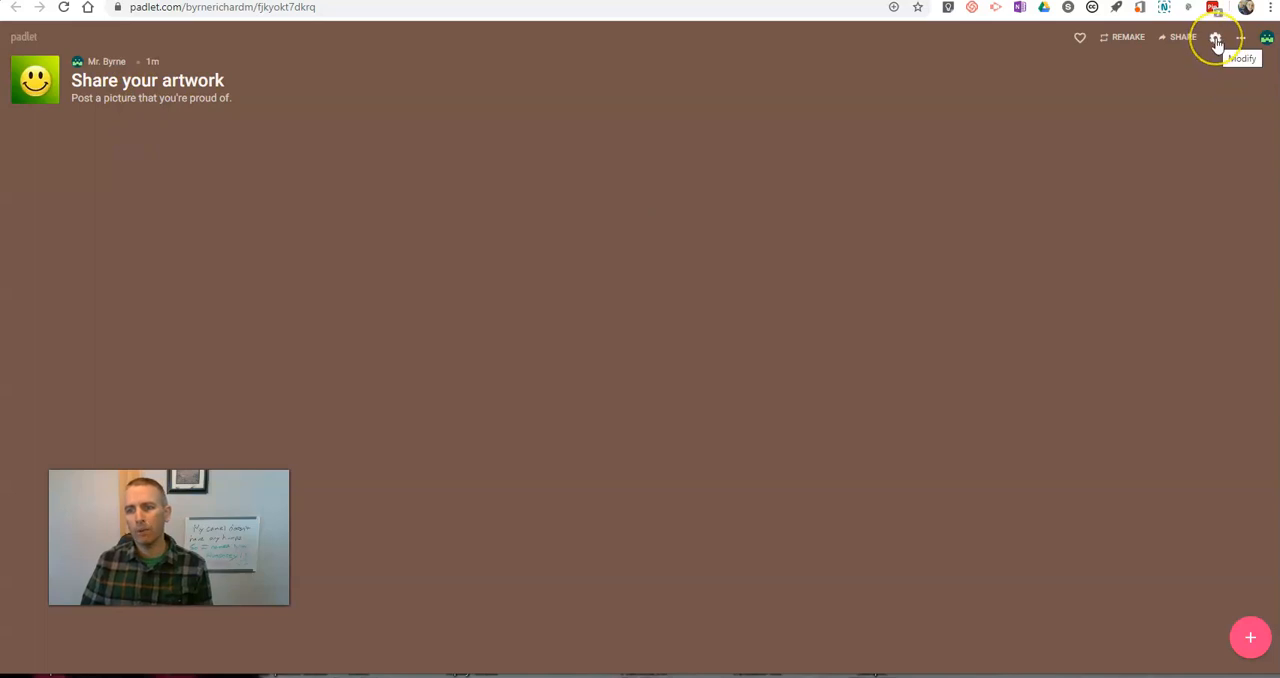
# - In the padlet's Modify settings, change its icon to a grinning face emoji
pyautogui.click(1216, 38)
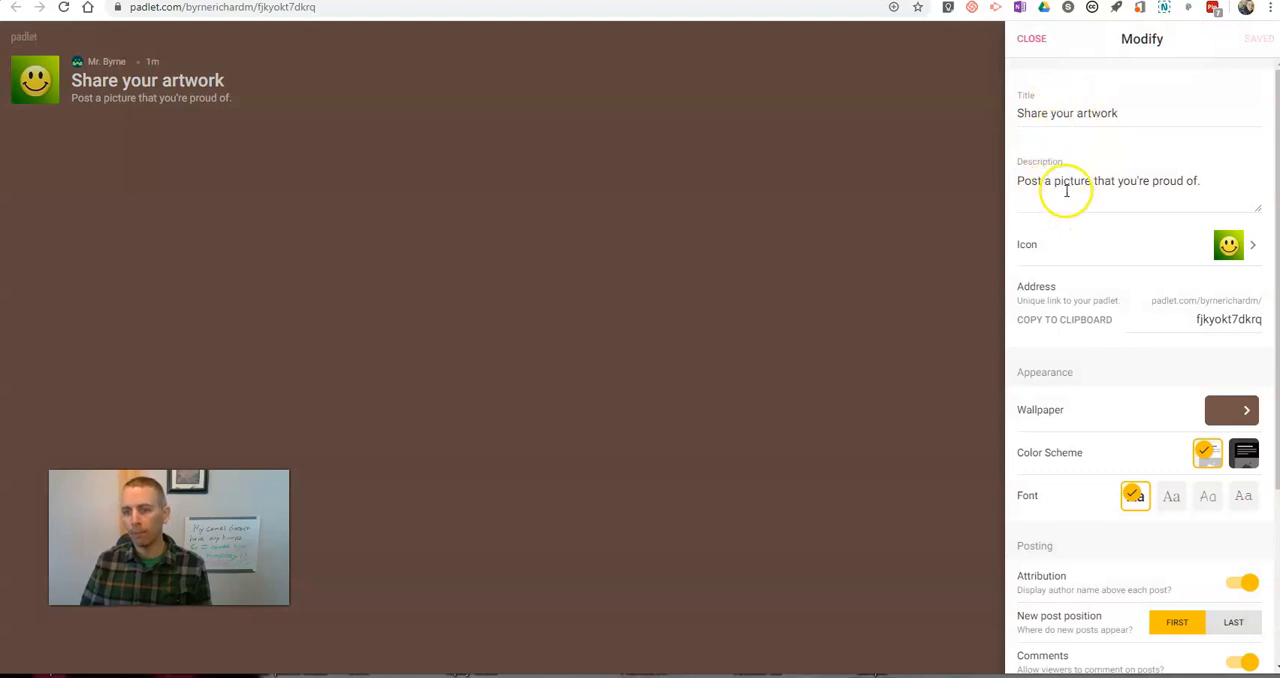
pyautogui.moveTo(1128, 180)
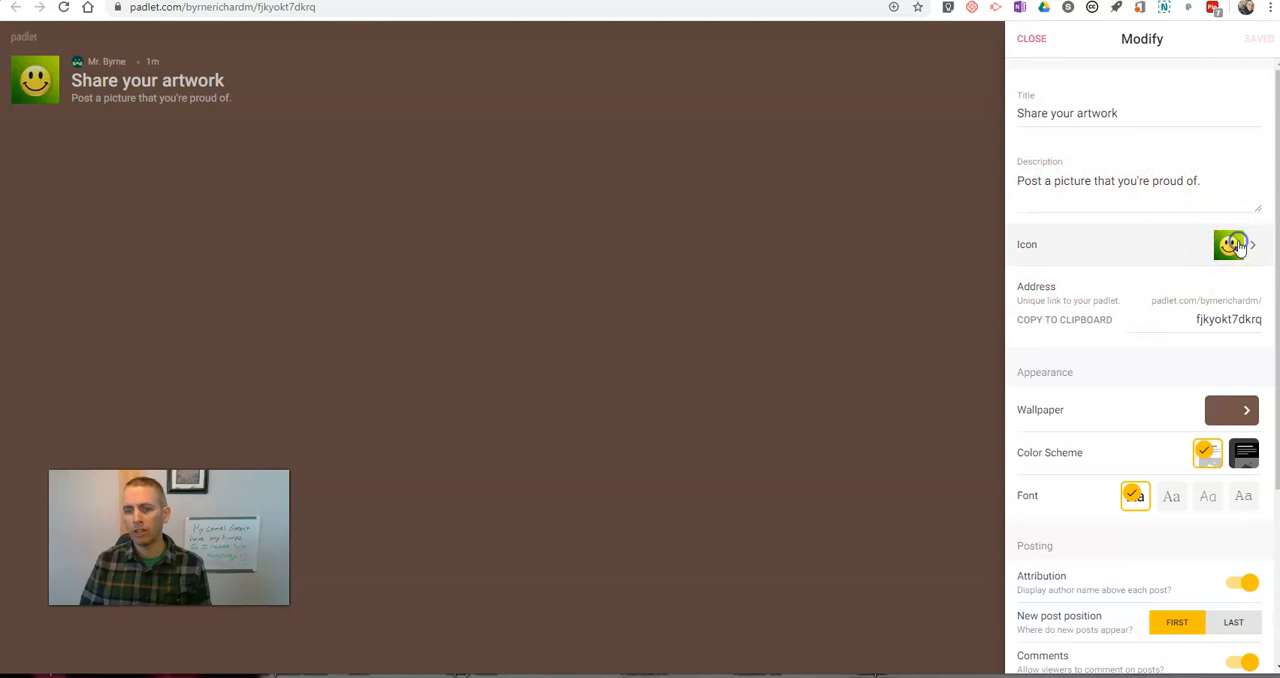
pyautogui.click(1232, 244)
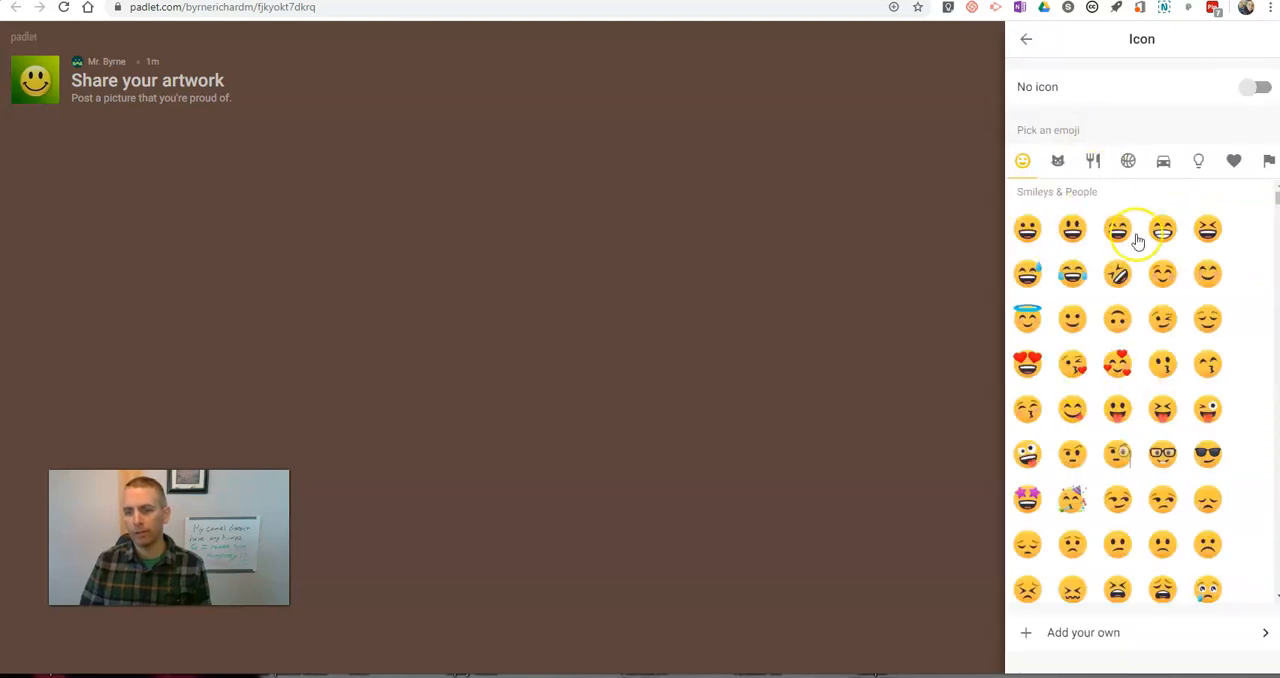
pyautogui.click(1072, 228)
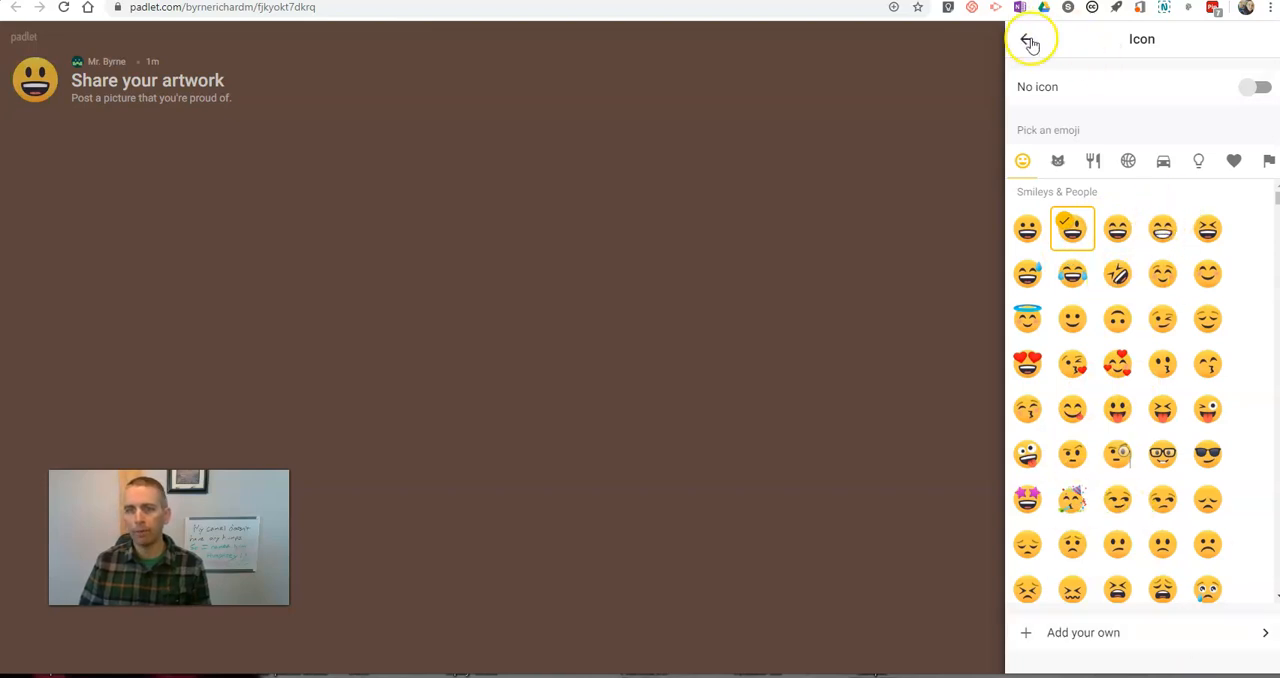
pyautogui.click(1032, 40)
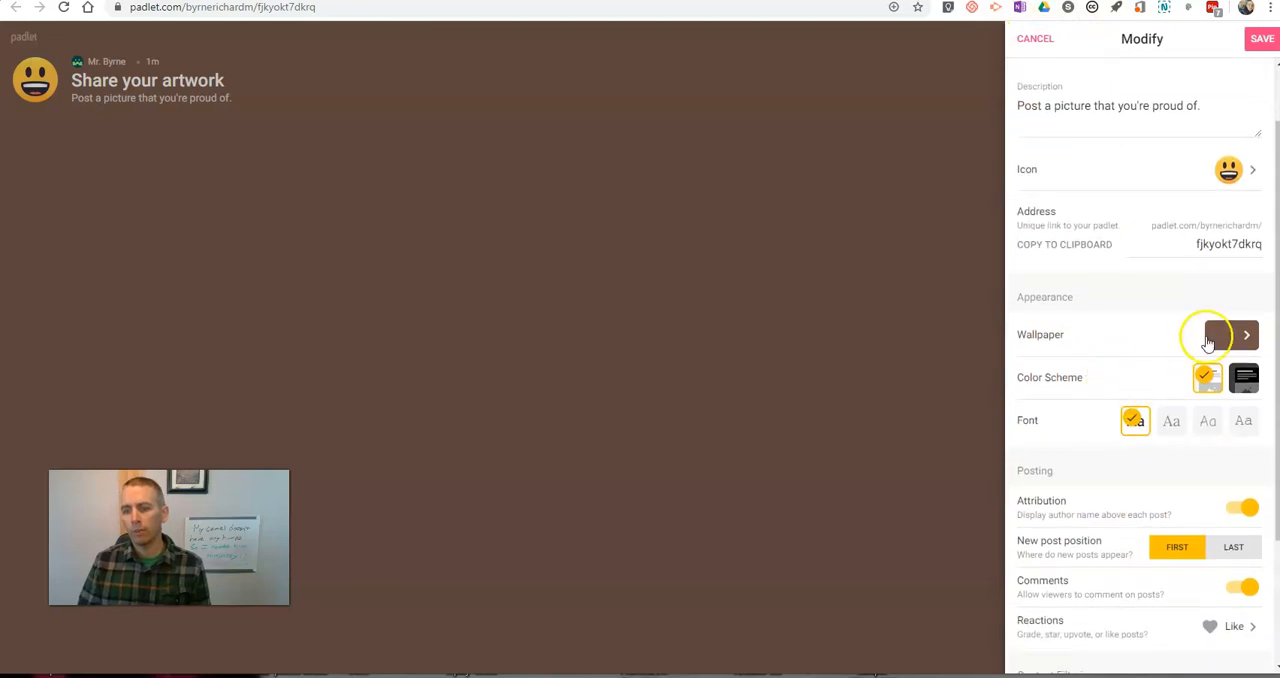
# - Browse the Solid Colors wallpapers and return without changing the wallpaper
pyautogui.click(1208, 334)
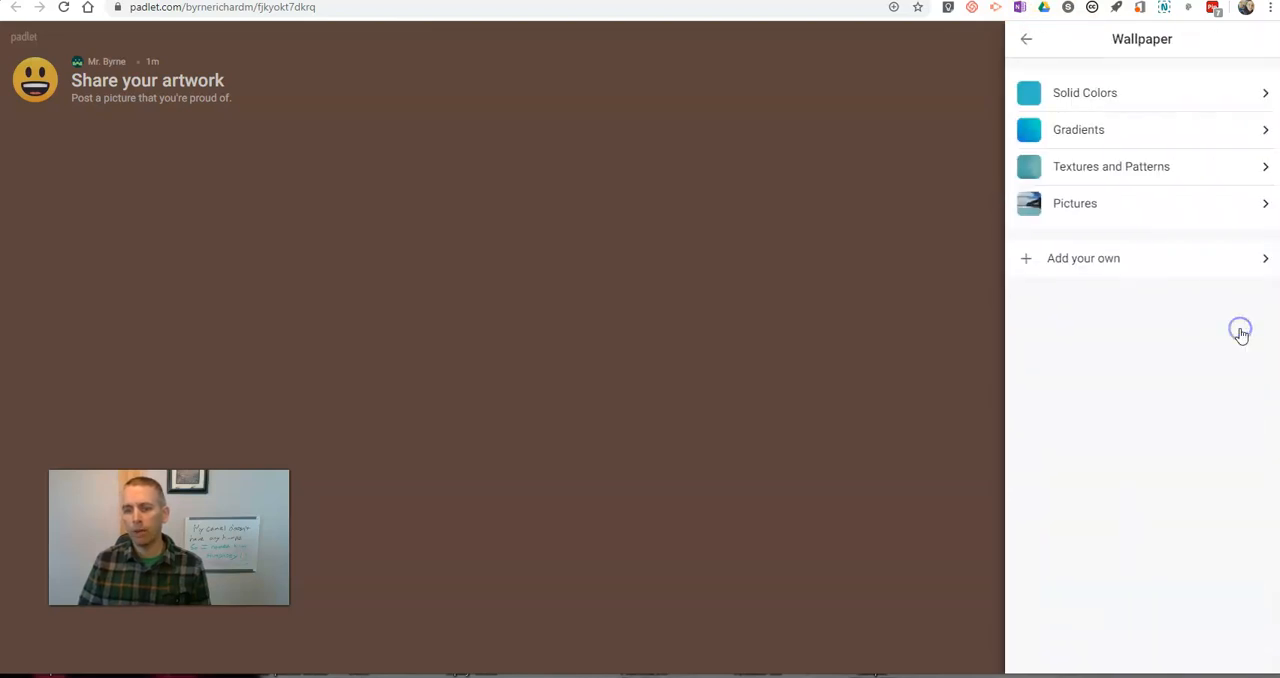
pyautogui.click(1084, 92)
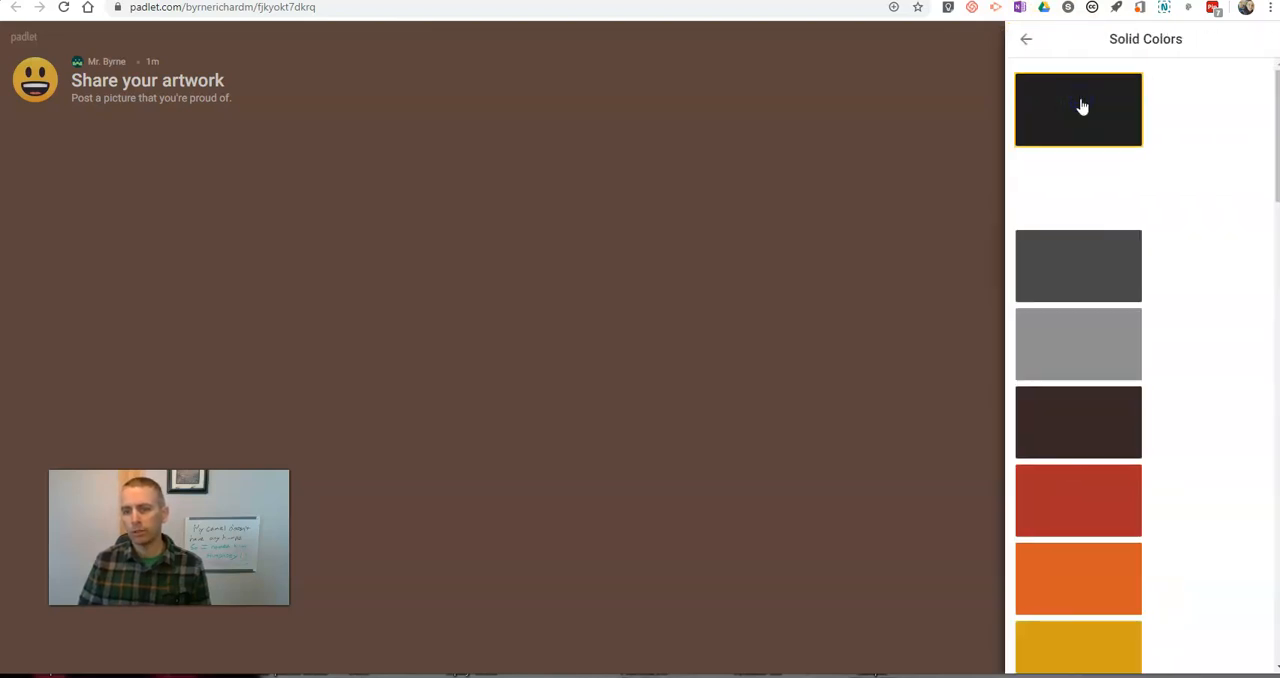
pyautogui.click(1024, 38)
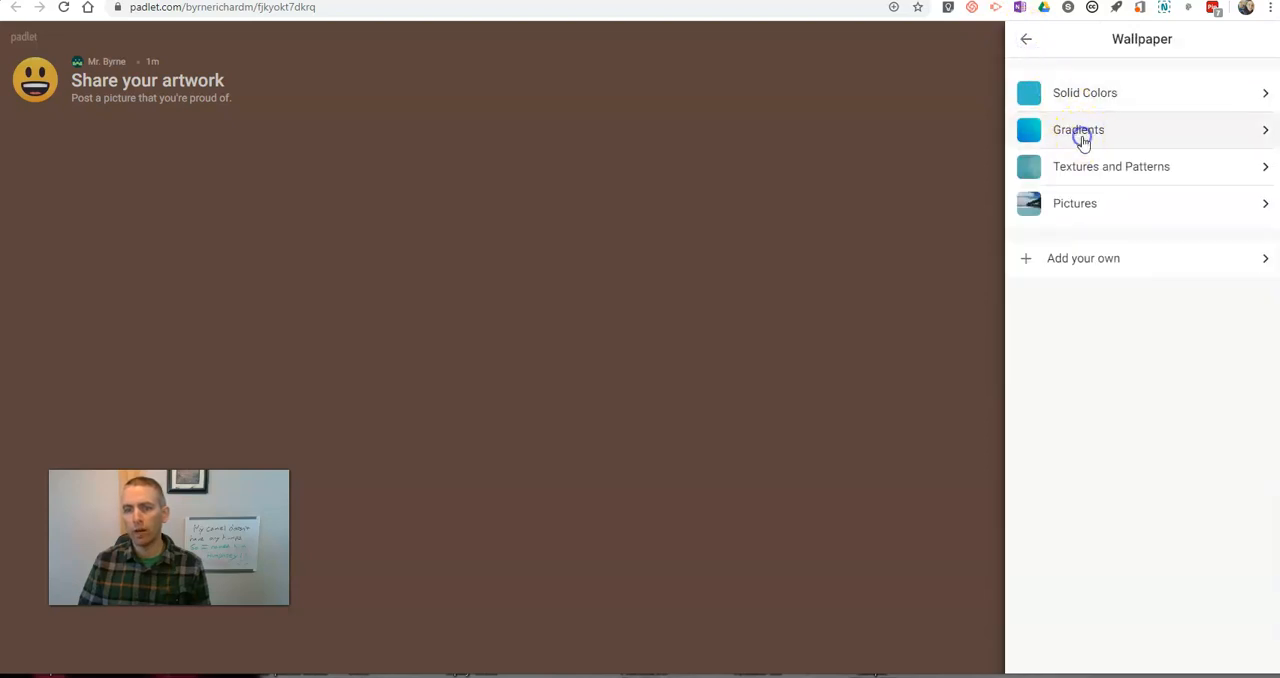
pyautogui.moveTo(1028, 40)
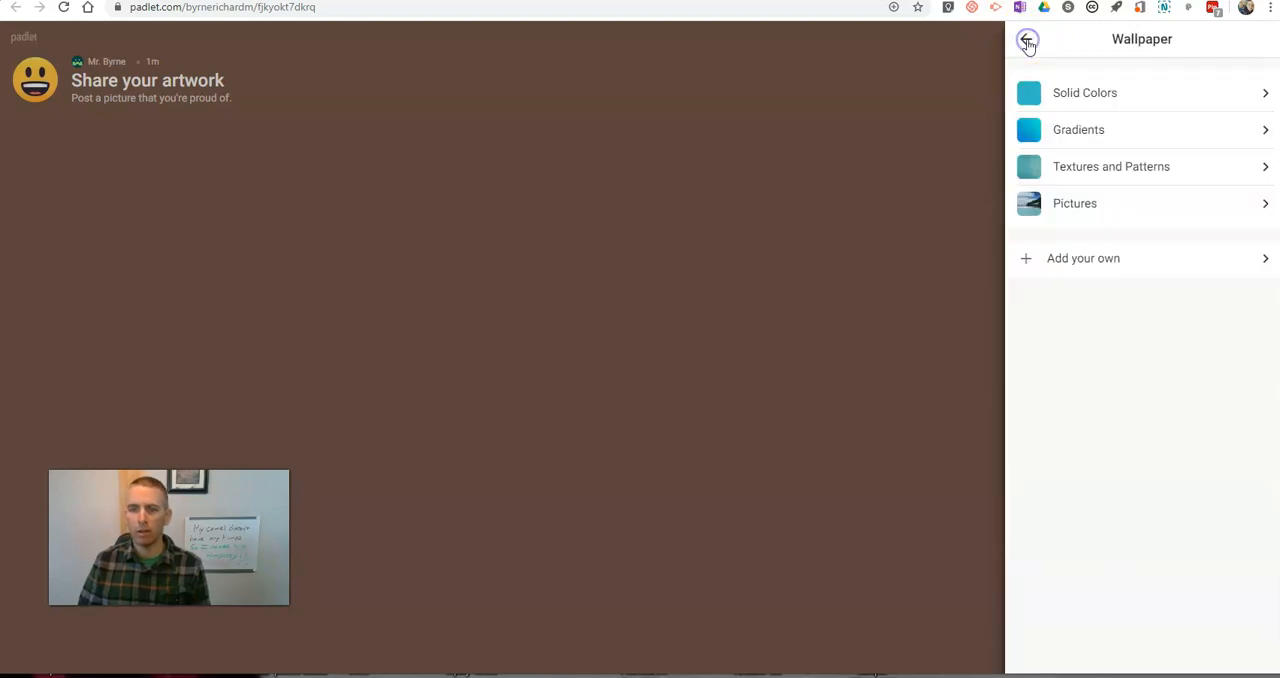
pyautogui.click(1028, 40)
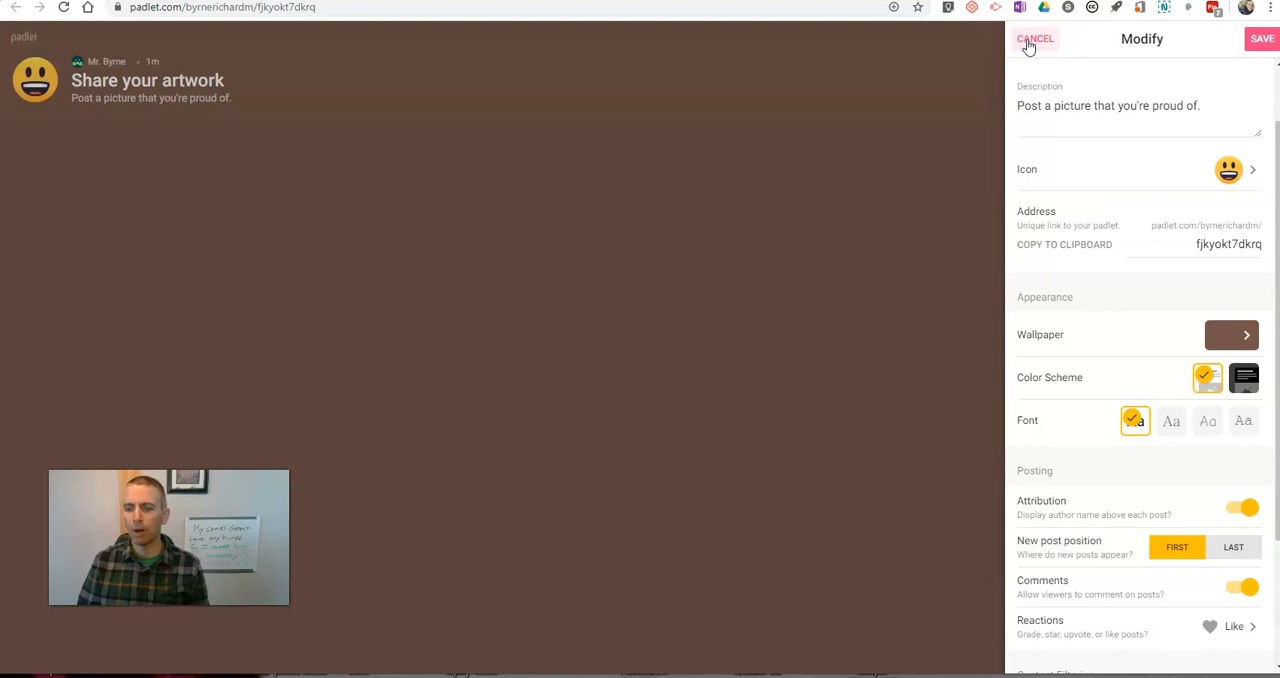
# - Toggle Comments off on posts and keep Like as the reaction type
pyautogui.scroll(-3)
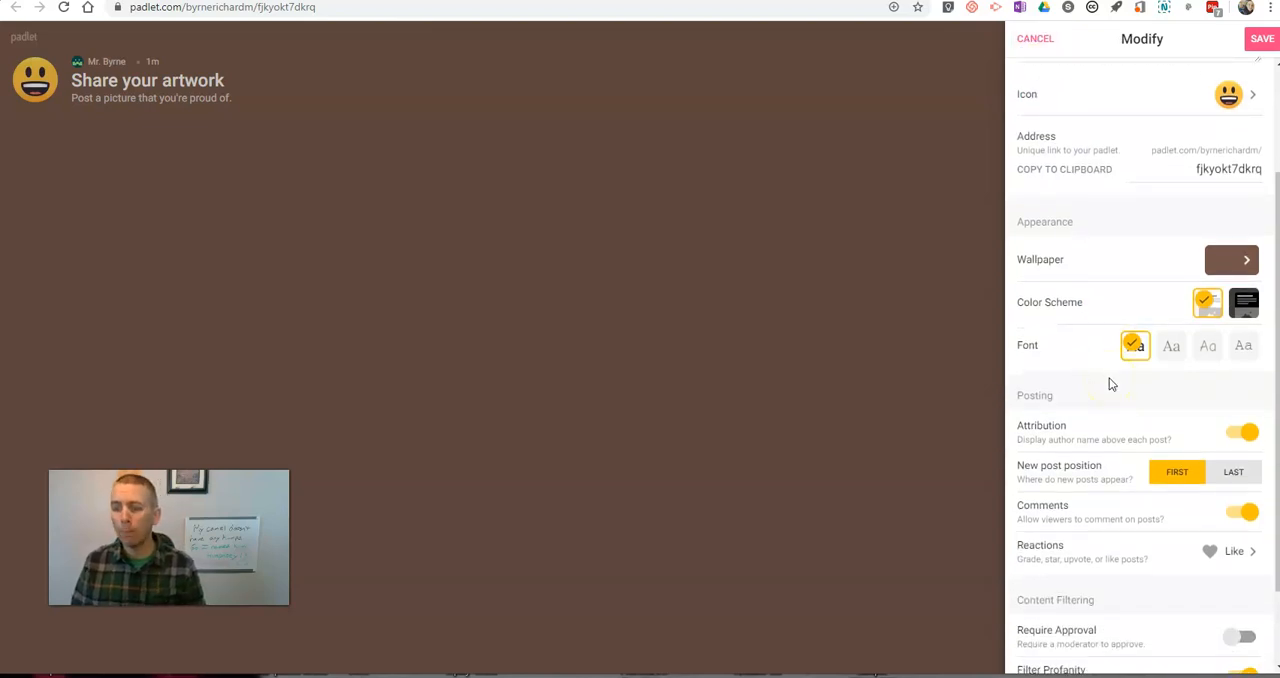
pyautogui.scroll(-3)
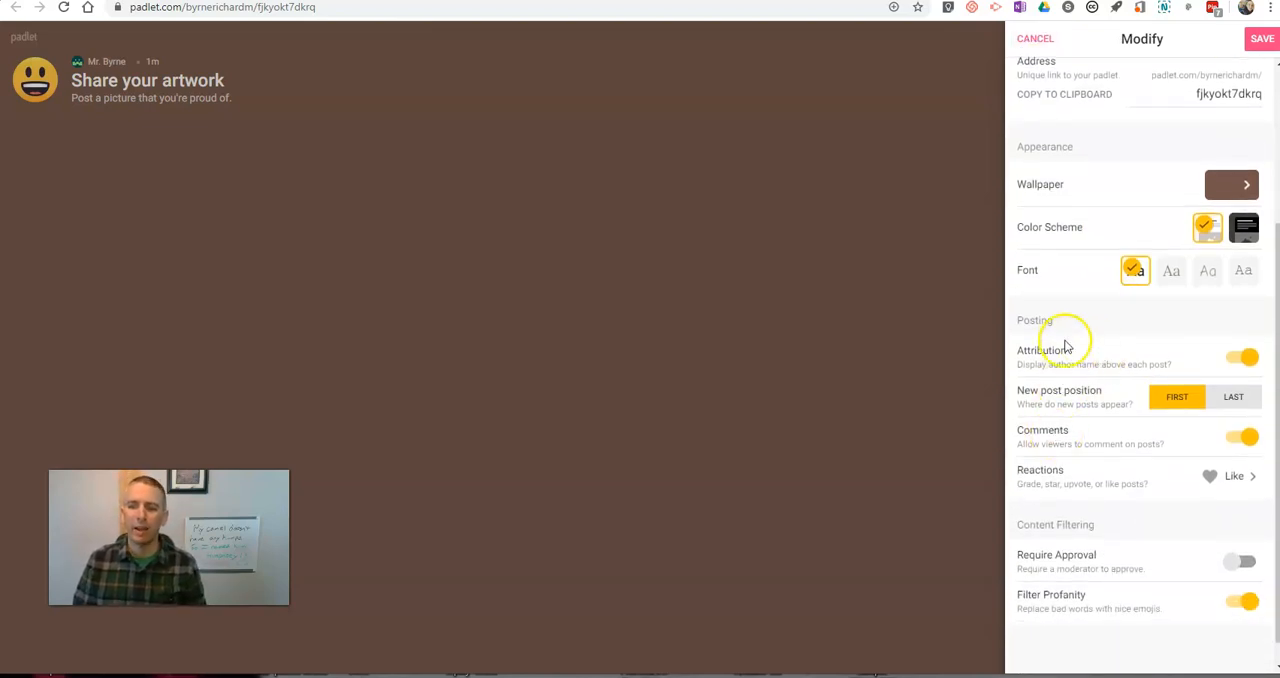
pyautogui.moveTo(1076, 364)
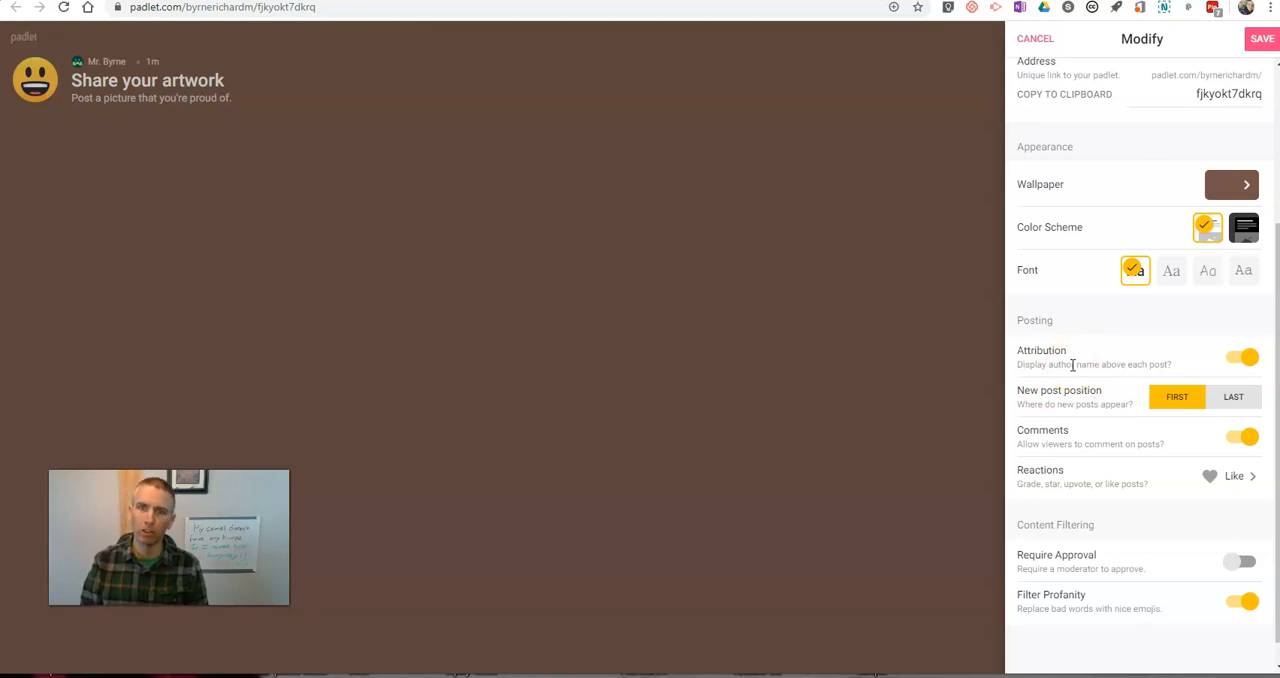
pyautogui.moveTo(1108, 400)
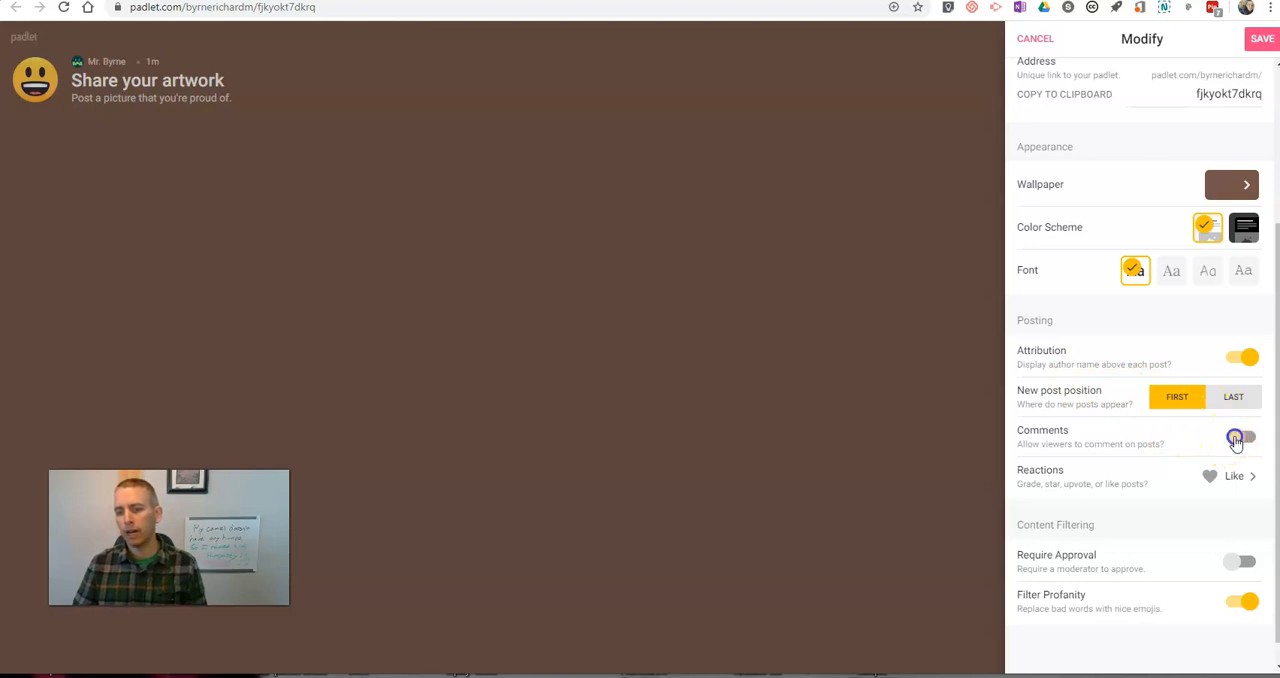
pyautogui.click(1244, 438)
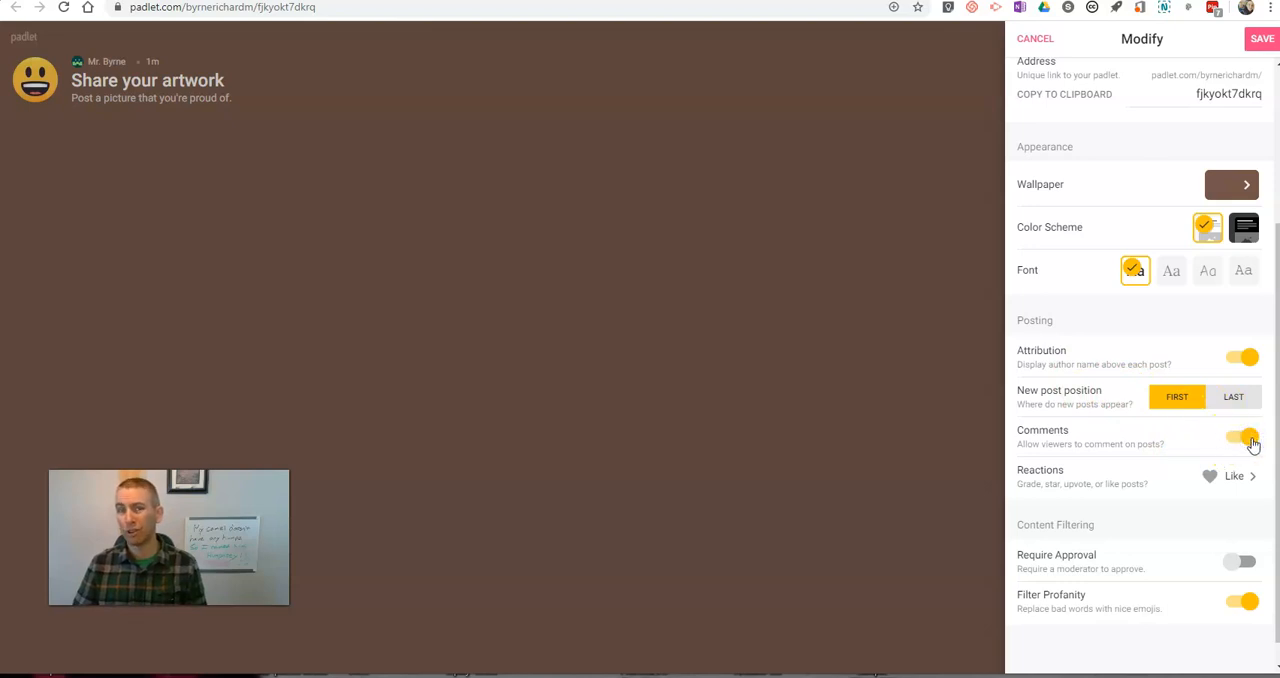
pyautogui.click(1242, 440)
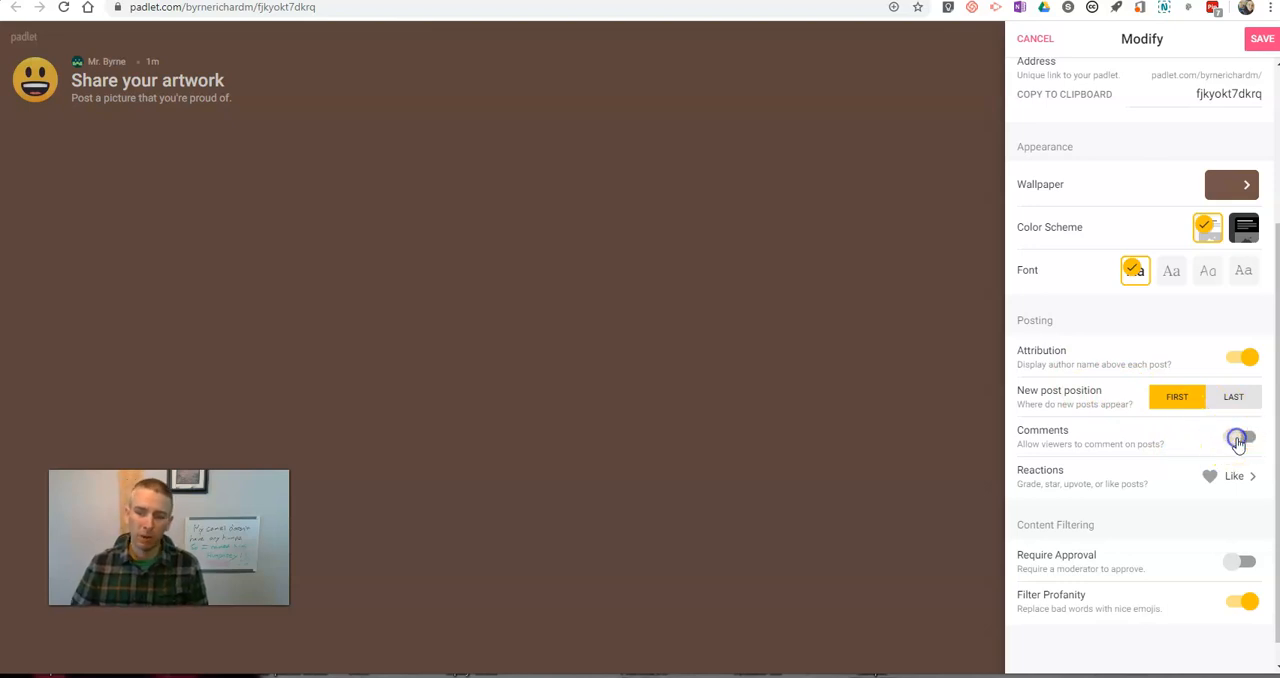
pyautogui.click(1240, 436)
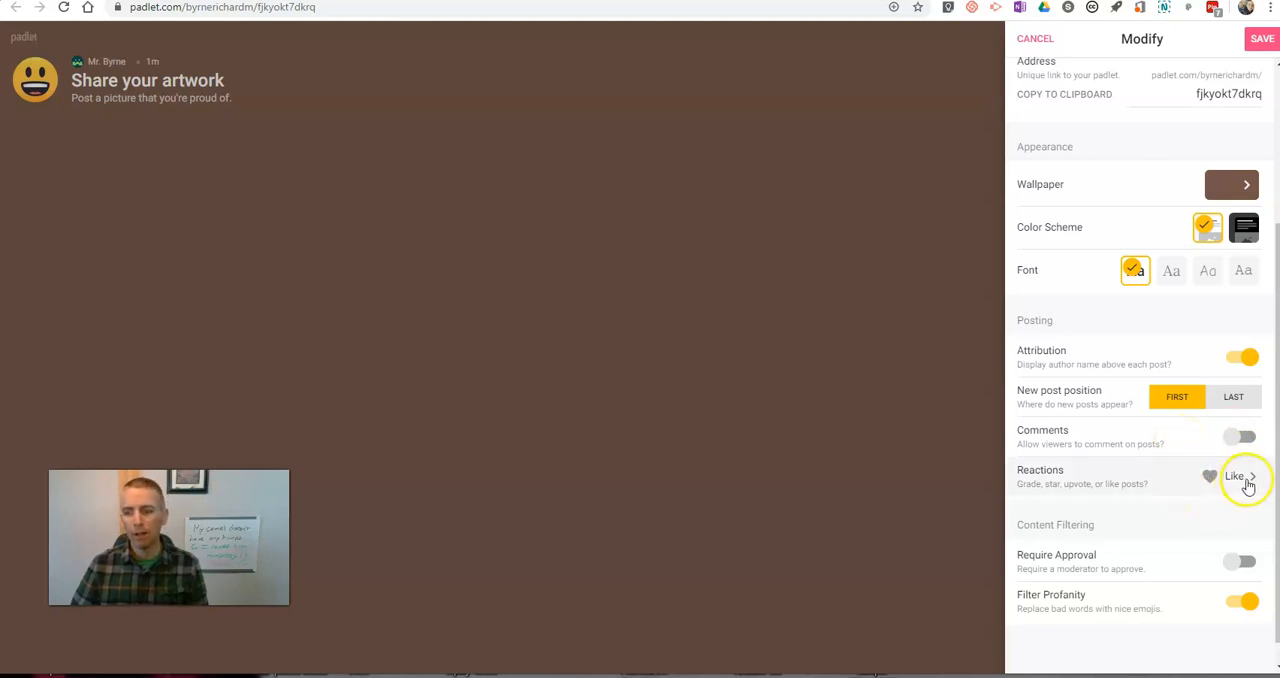
pyautogui.click(1240, 476)
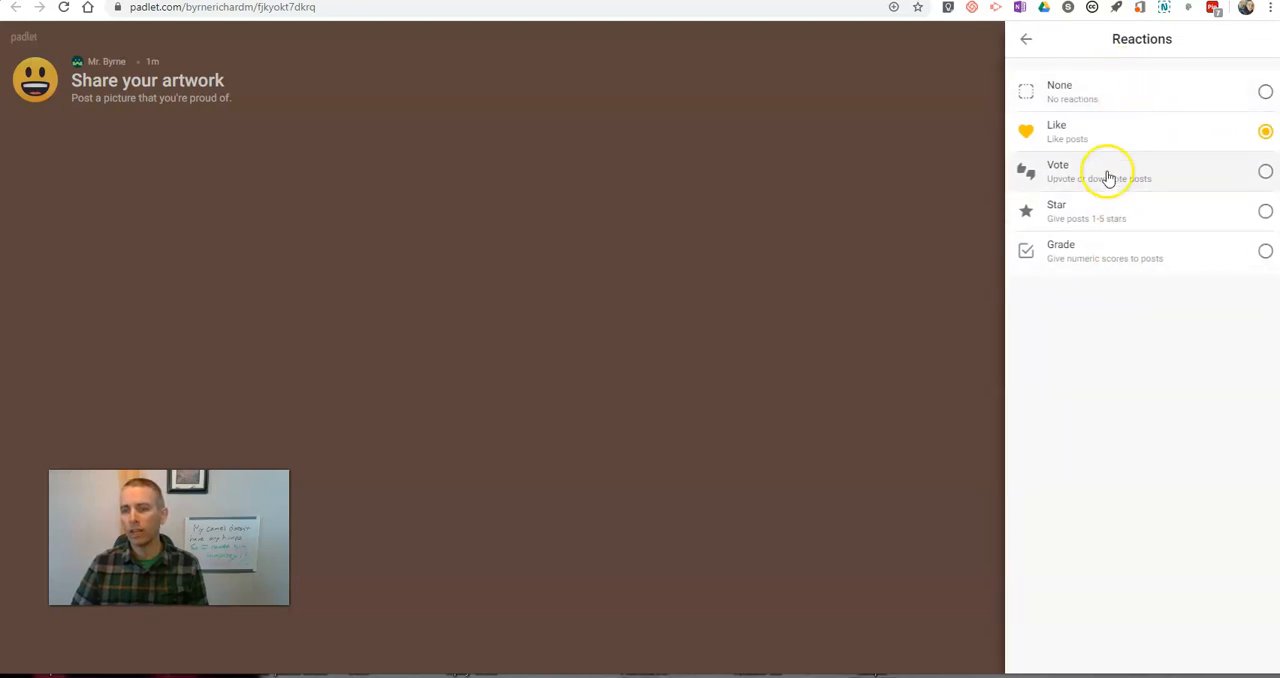
pyautogui.moveTo(1112, 188)
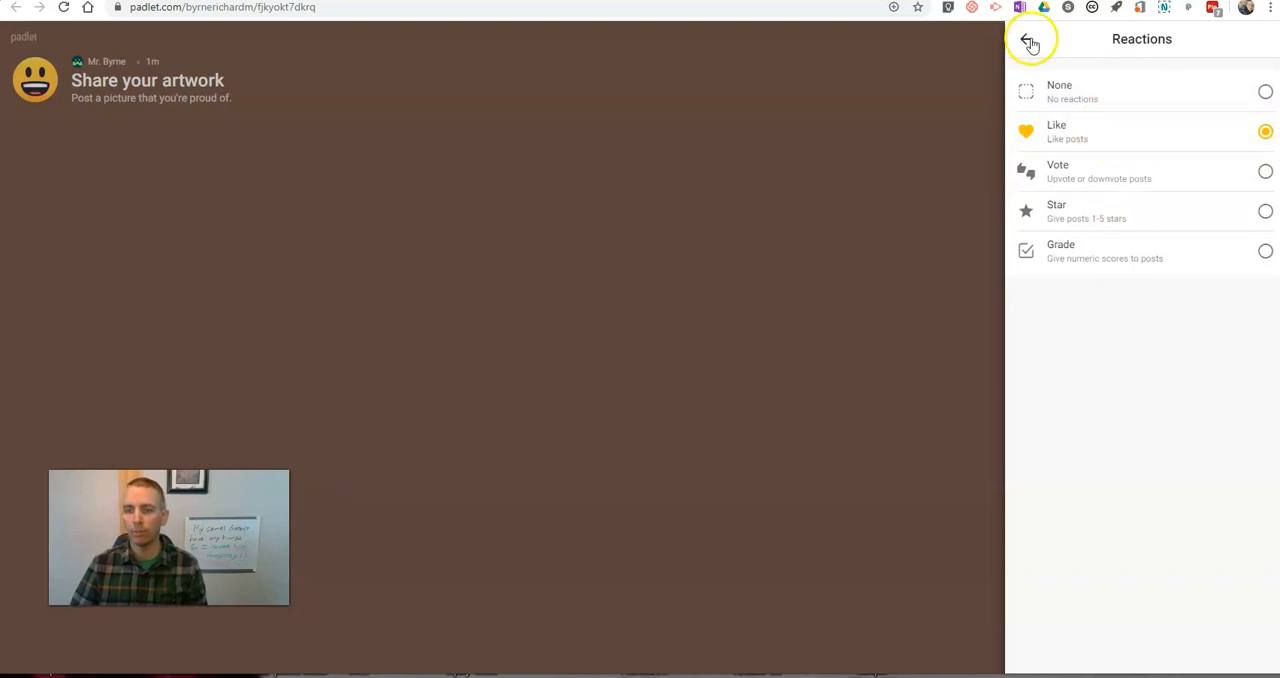
pyautogui.click(1026, 40)
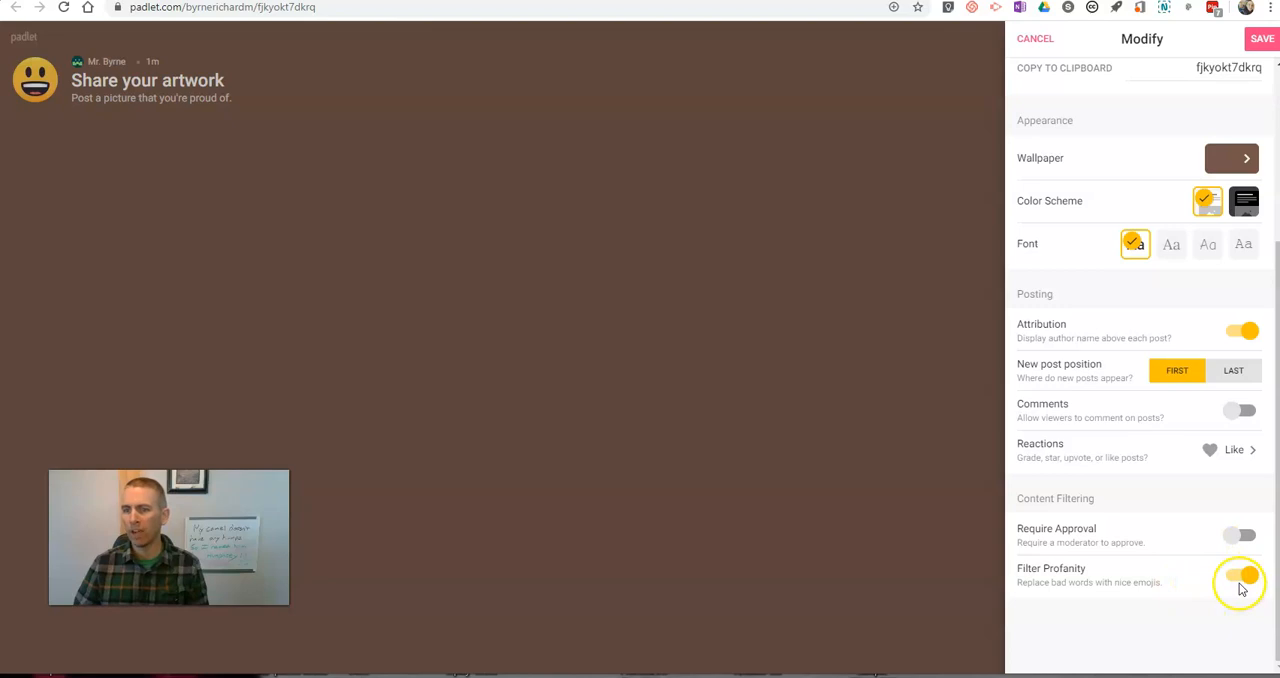
pyautogui.scroll(3)
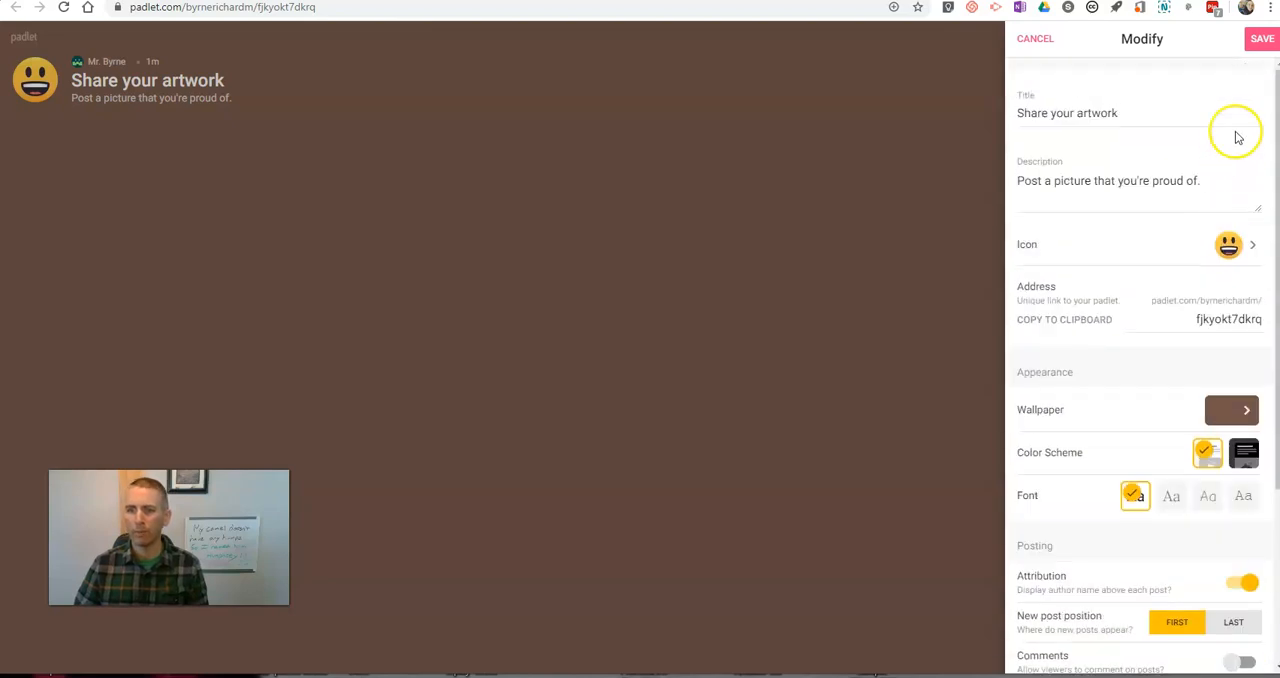
# - Save the settings, then copy the wall's link to the clipboard from the Share panel
pyautogui.click(1260, 38)
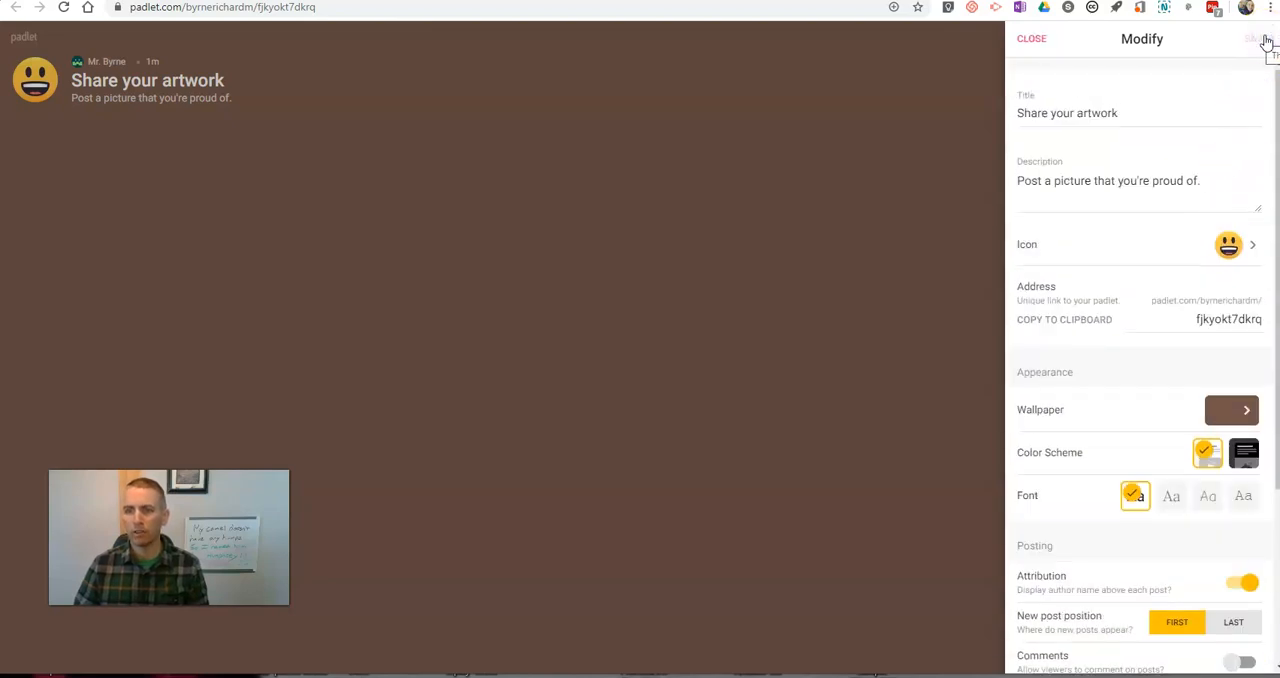
pyautogui.click(1032, 38)
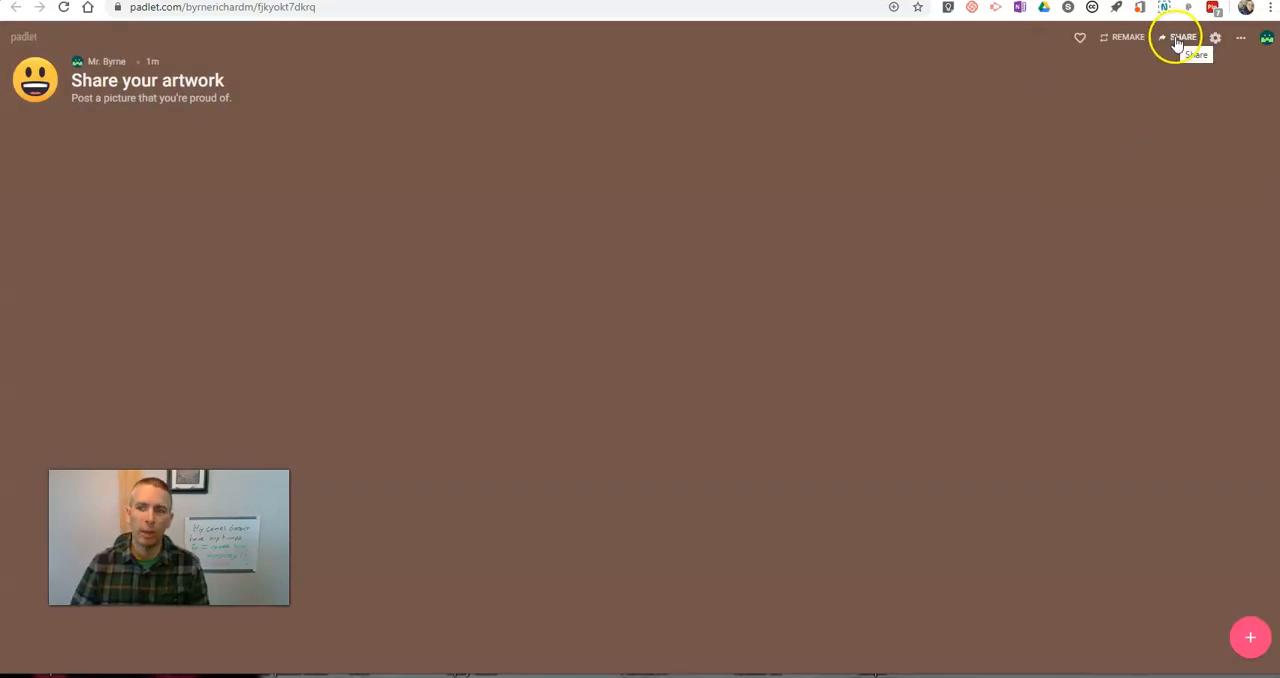
pyautogui.click(1184, 36)
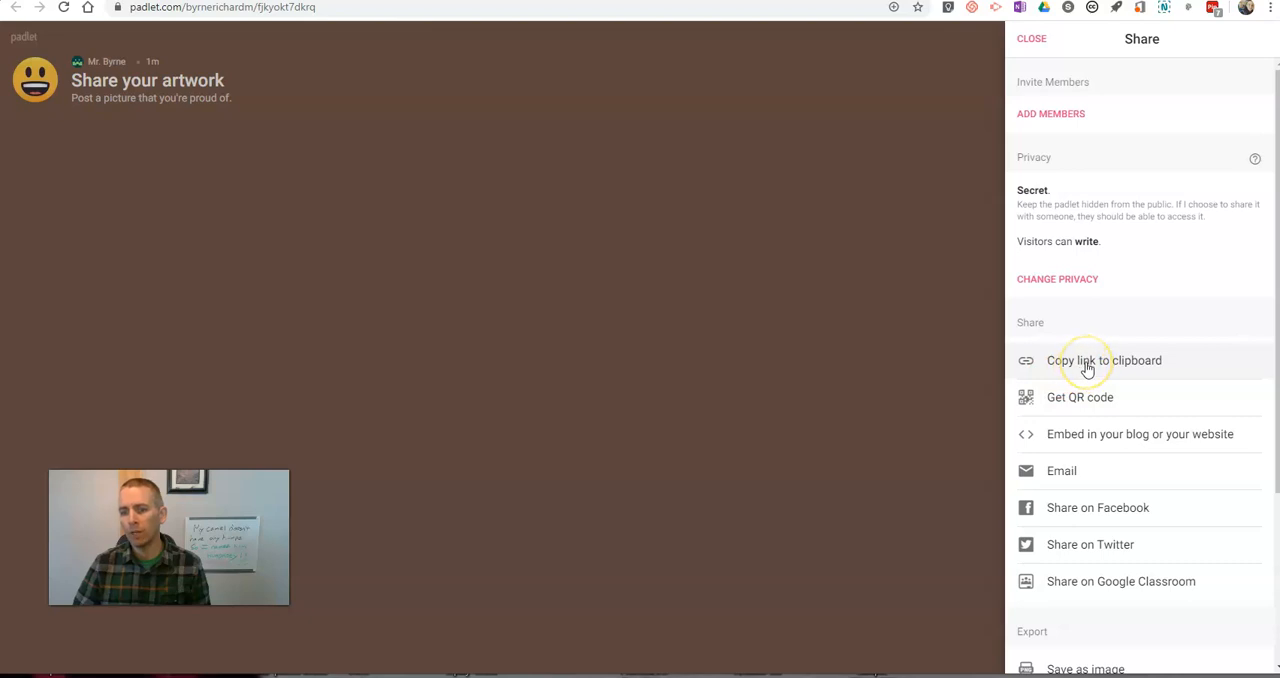
pyautogui.click(1104, 360)
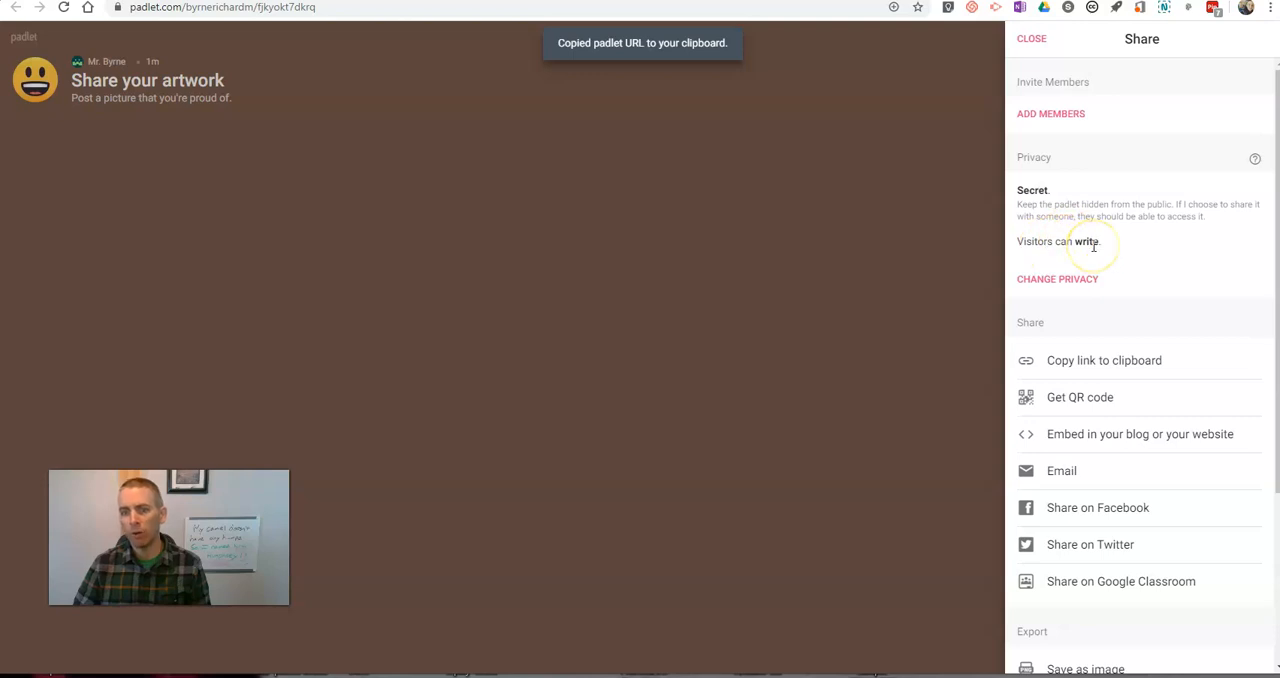
# - Try Password privacy with a typed password, then set the wall back to Secret
pyautogui.click(1056, 278)
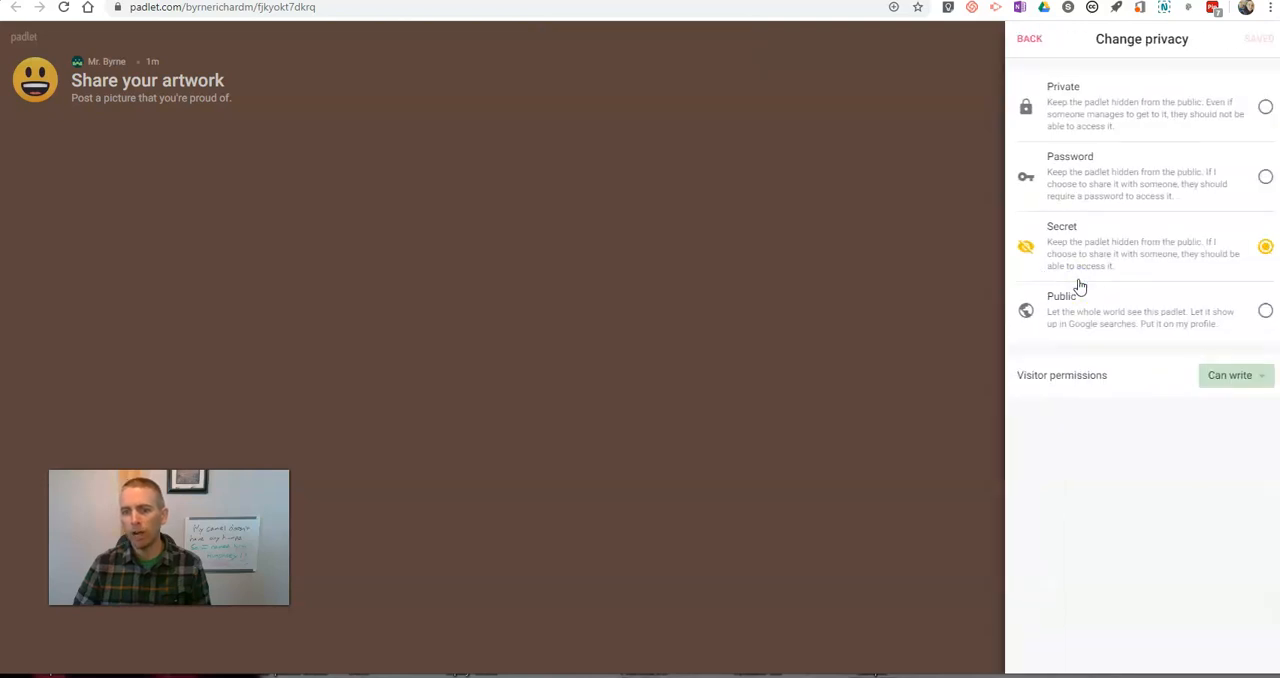
pyautogui.moveTo(1264, 176)
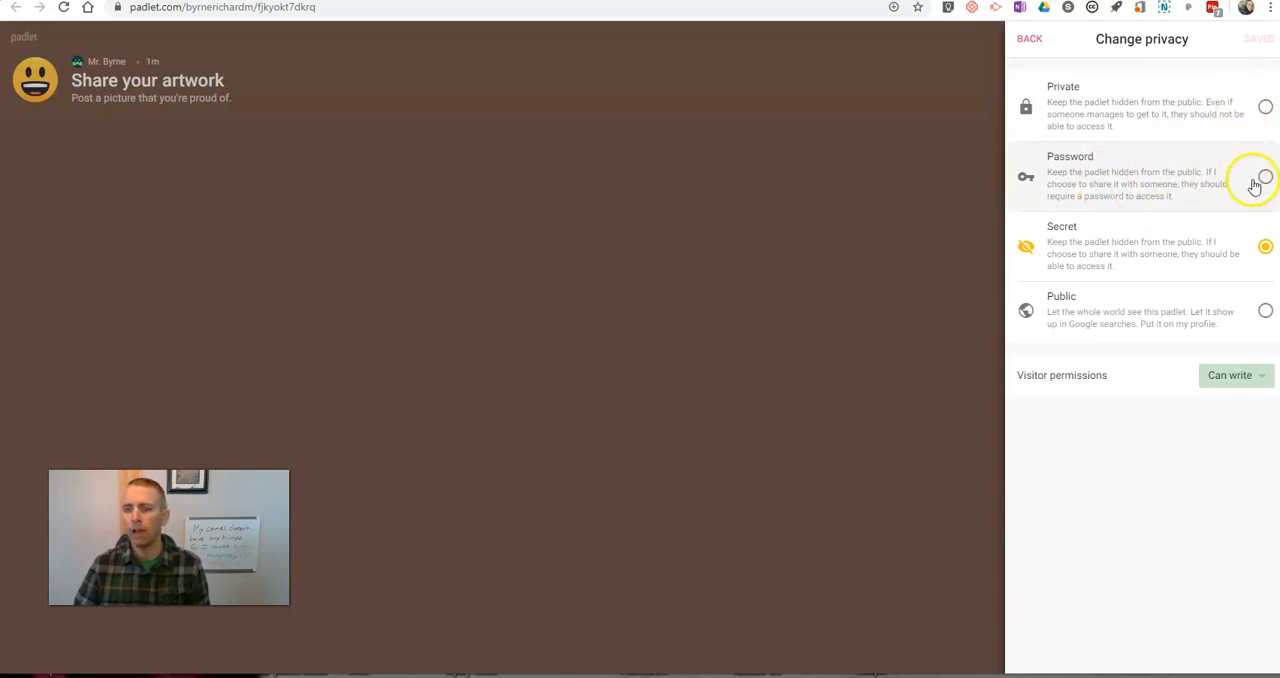
pyautogui.click(1264, 176)
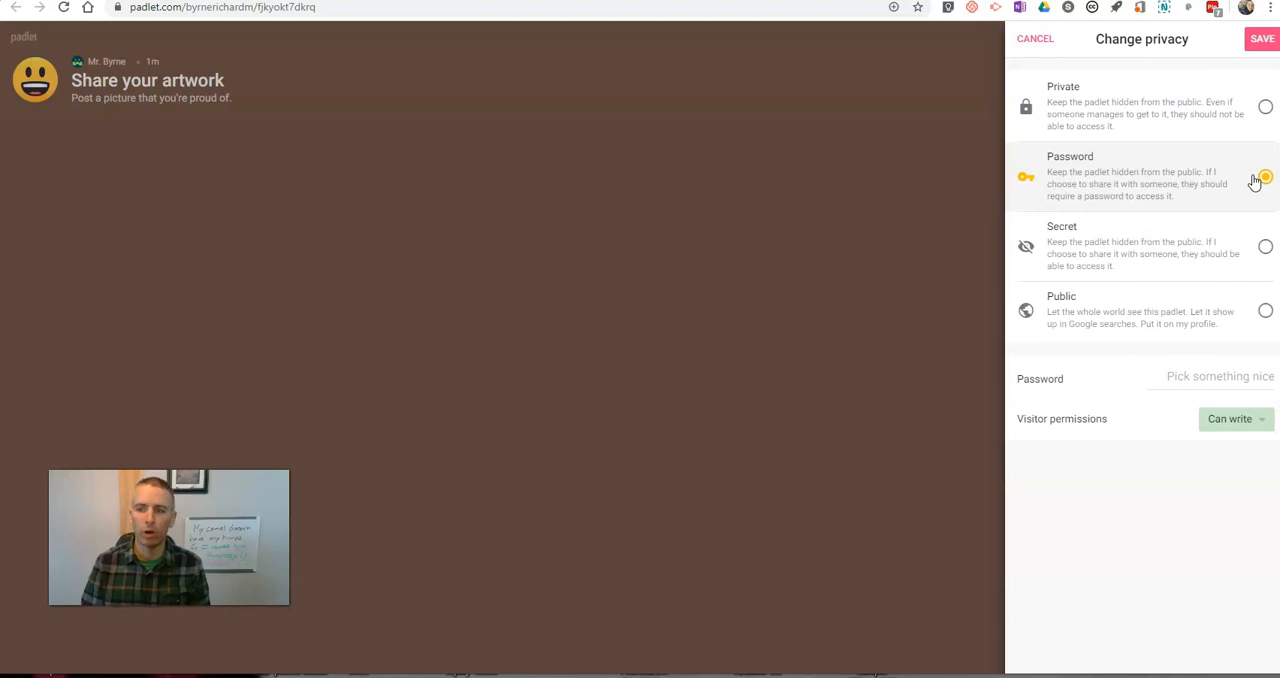
pyautogui.click(1264, 176)
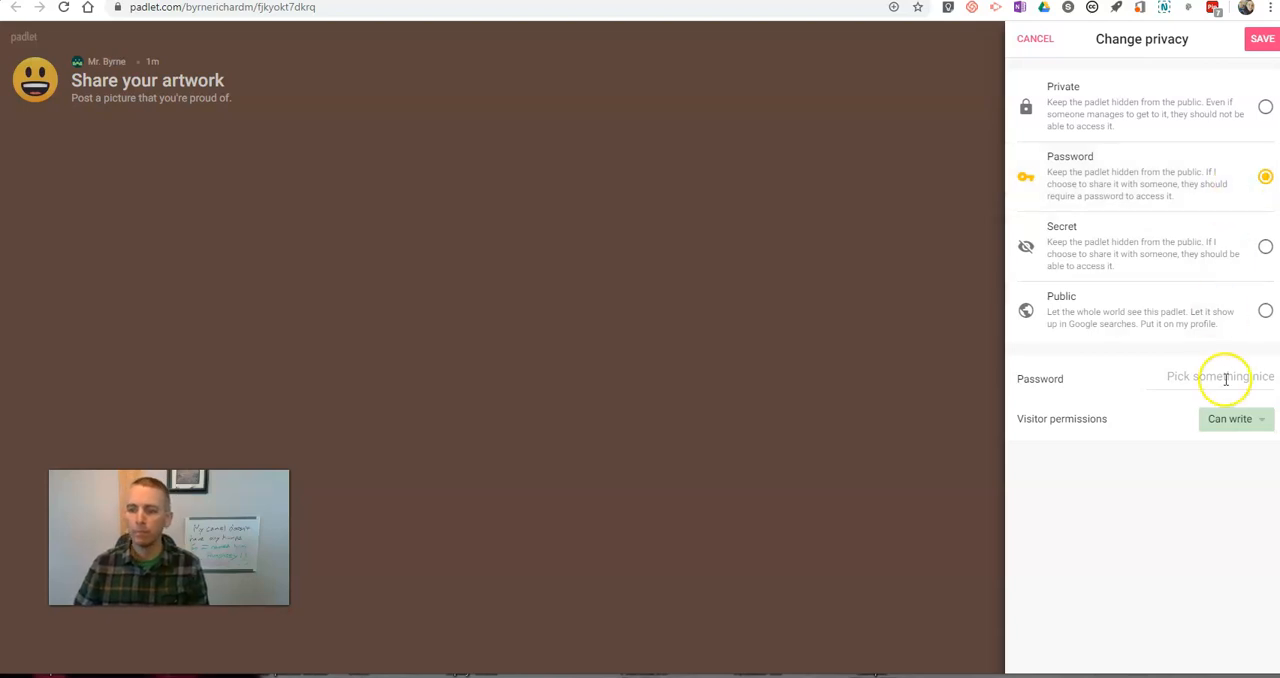
pyautogui.click(1210, 378)
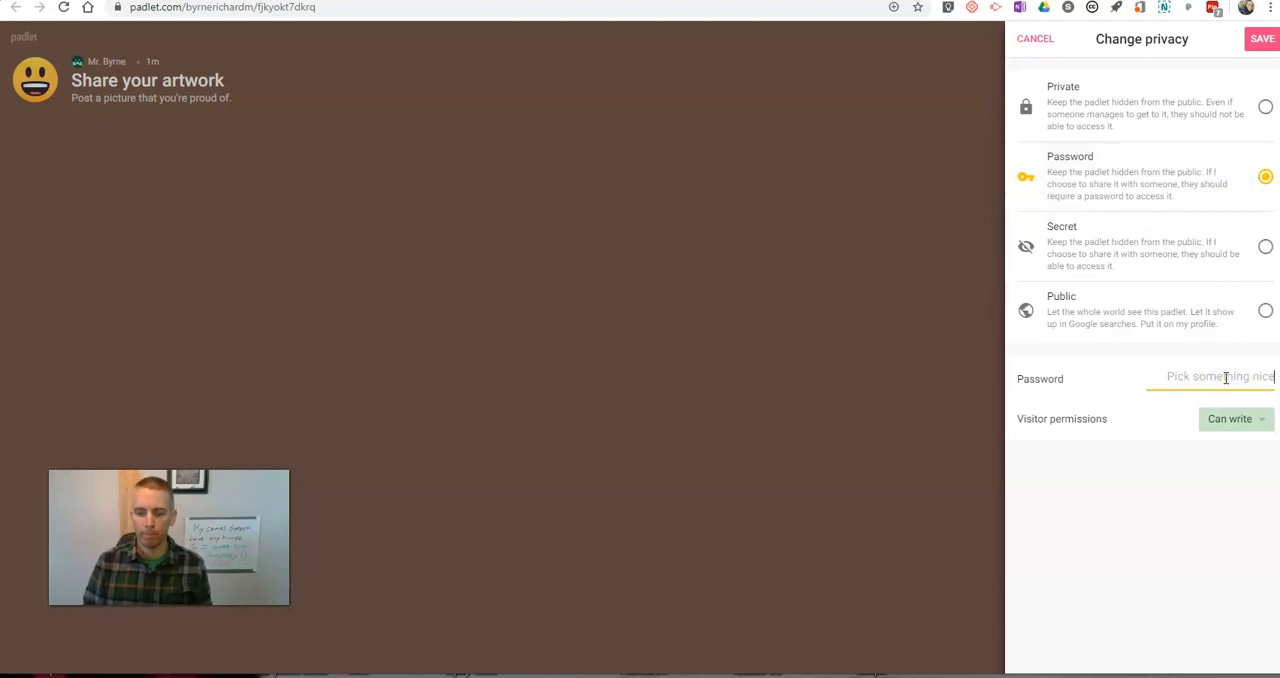
pyautogui.write('paswrd')
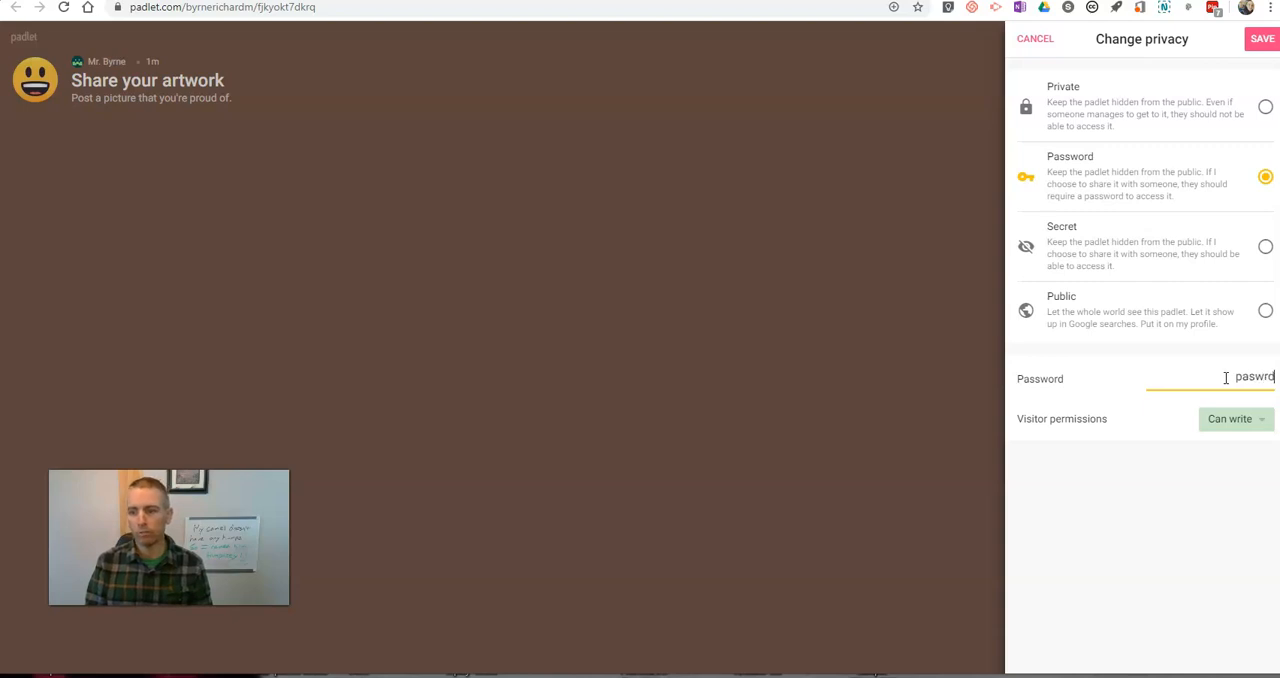
pyautogui.write('password')
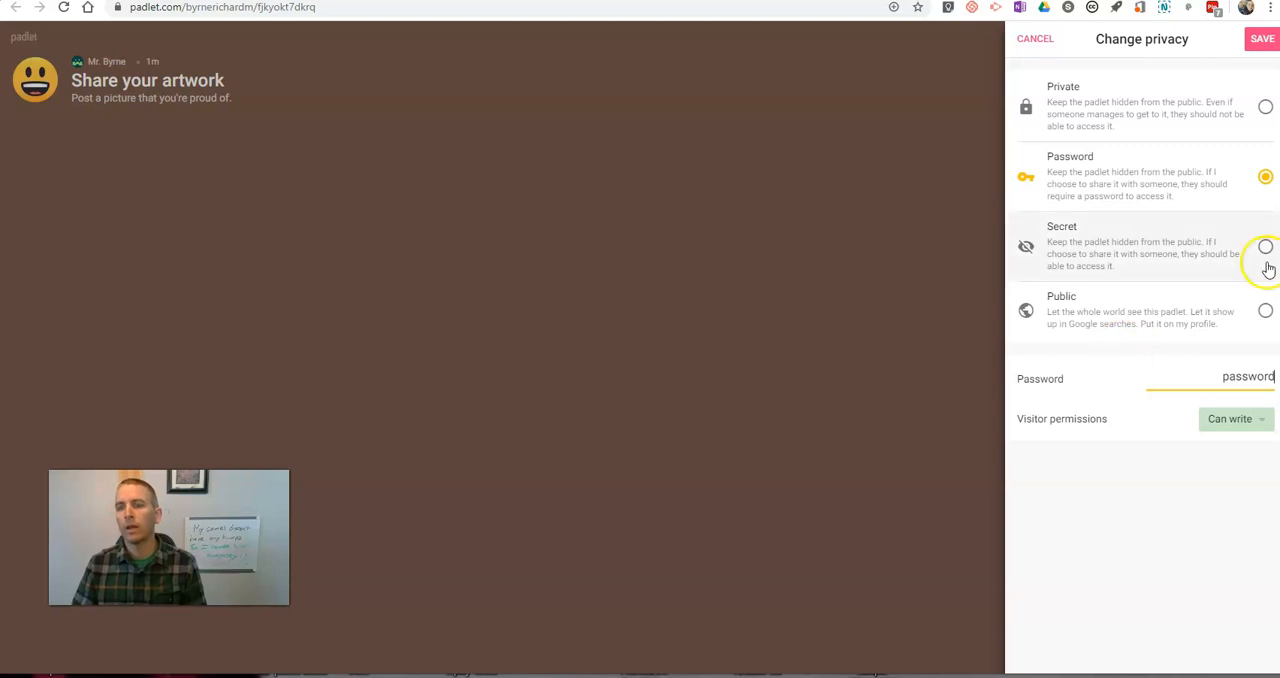
pyautogui.click(1264, 246)
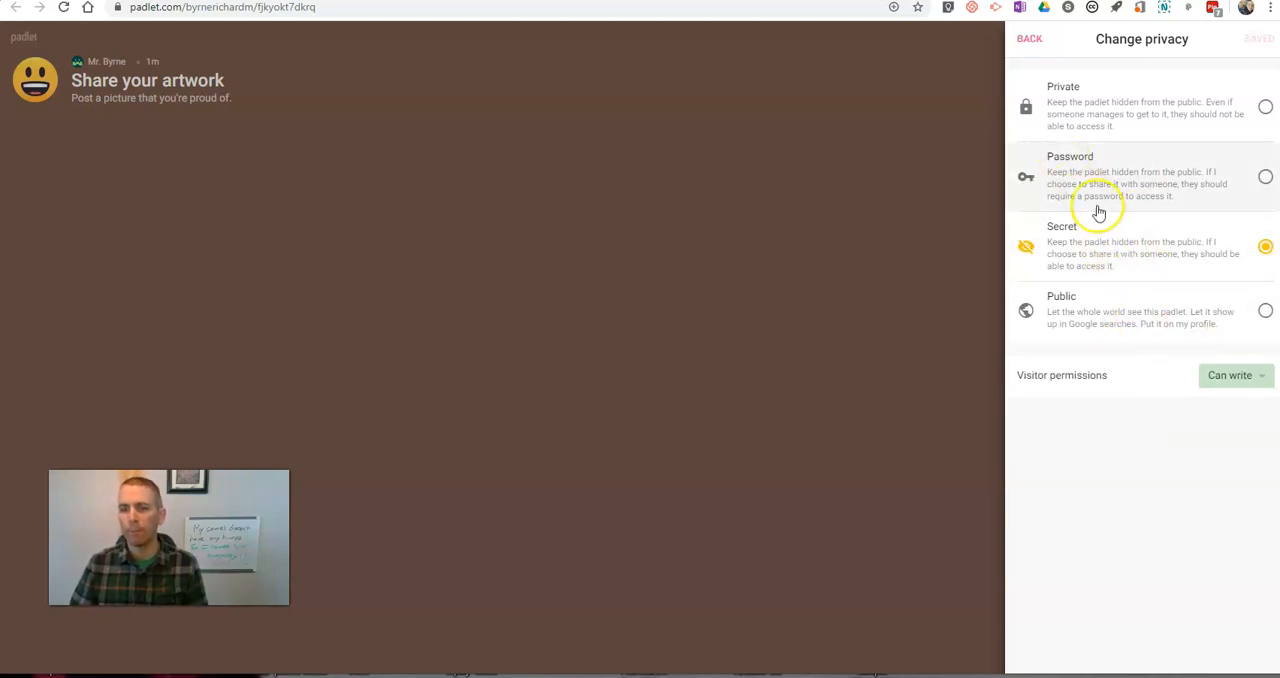
# - Keep visitor permissions at Can write and close the sharing panels to show the wall
pyautogui.click(1236, 376)
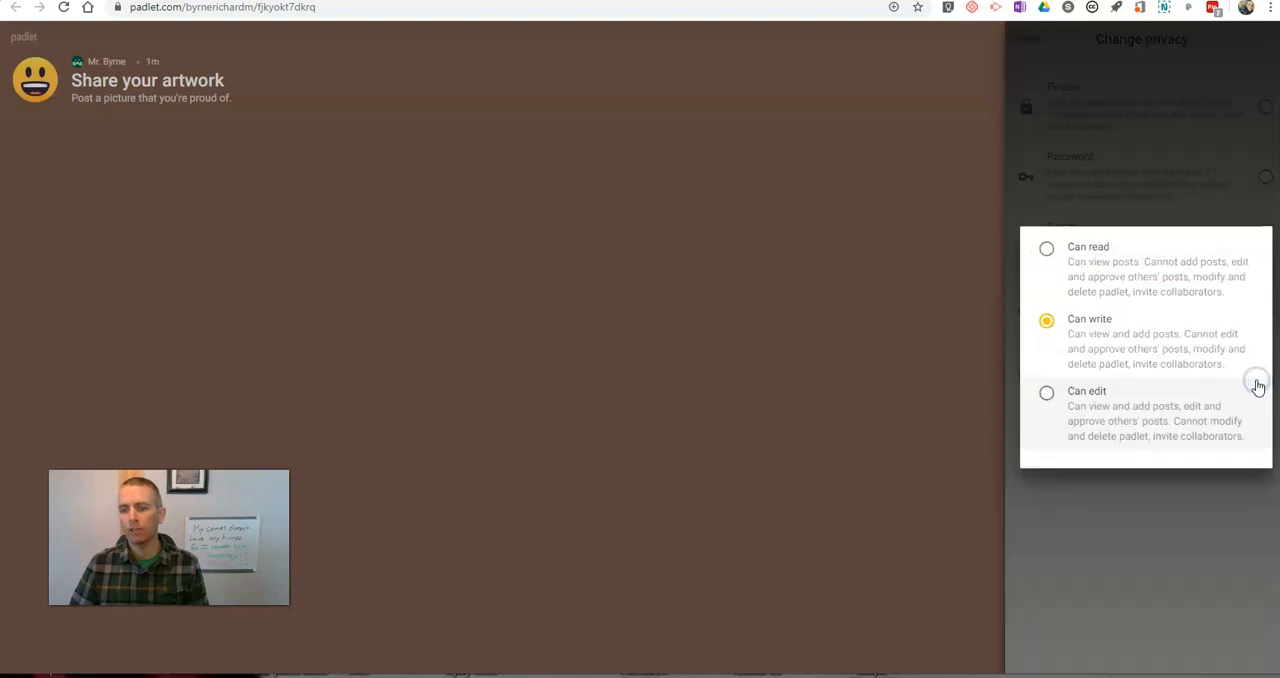
pyautogui.moveTo(1108, 406)
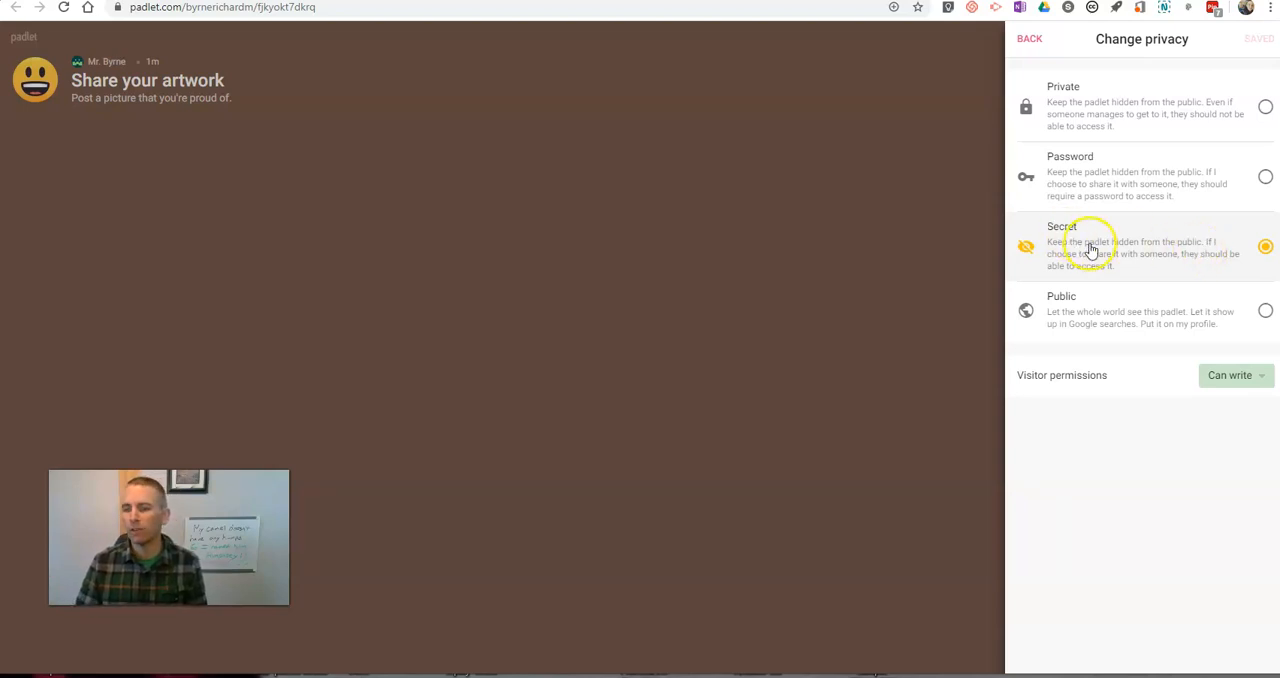
pyautogui.click(1236, 376)
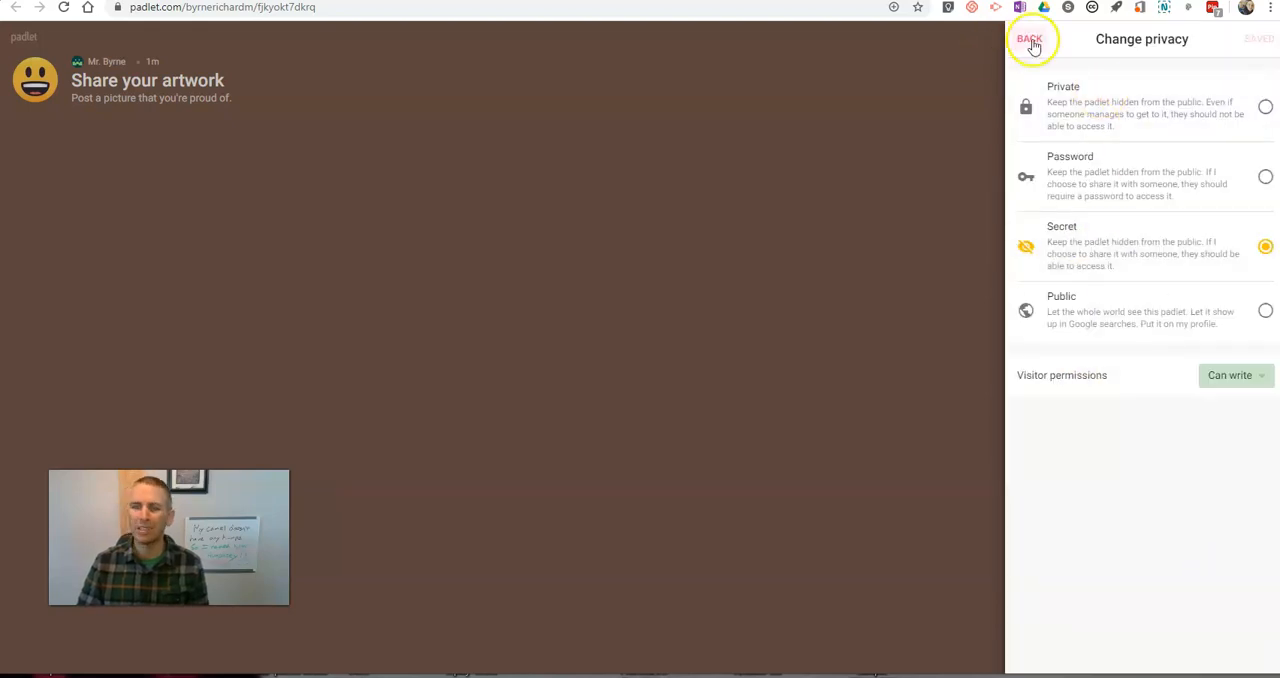
pyautogui.click(1028, 38)
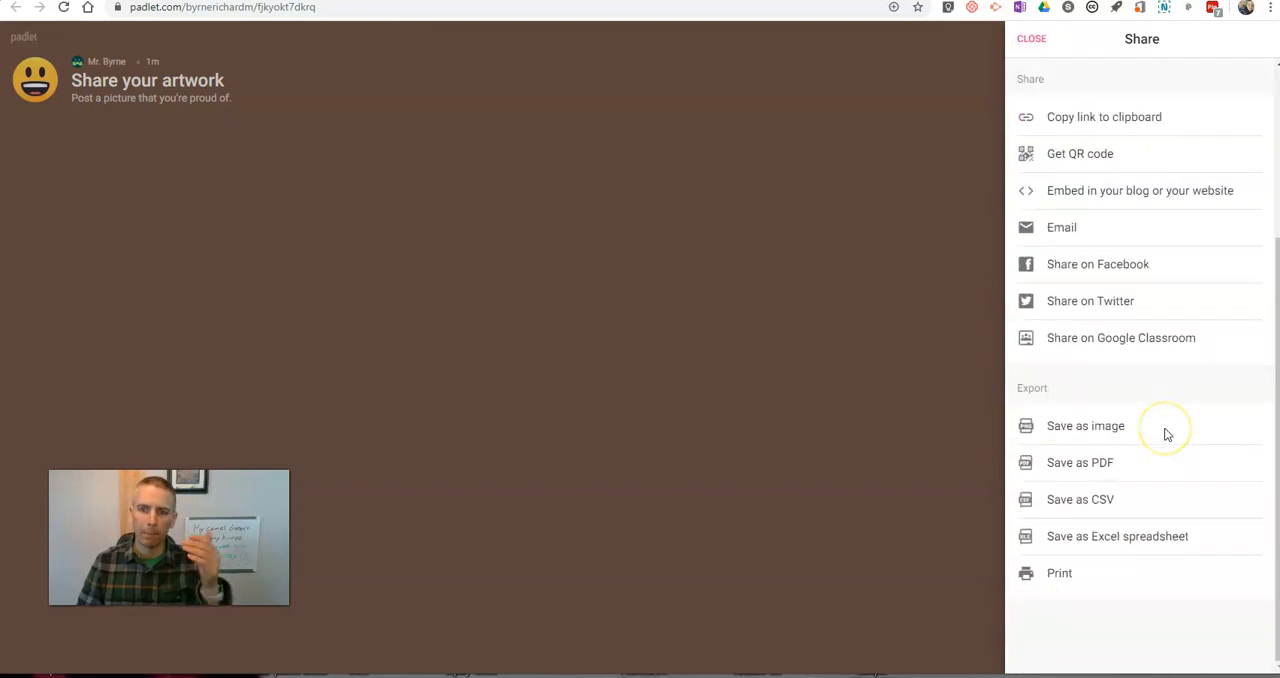
pyautogui.moveTo(1150, 462)
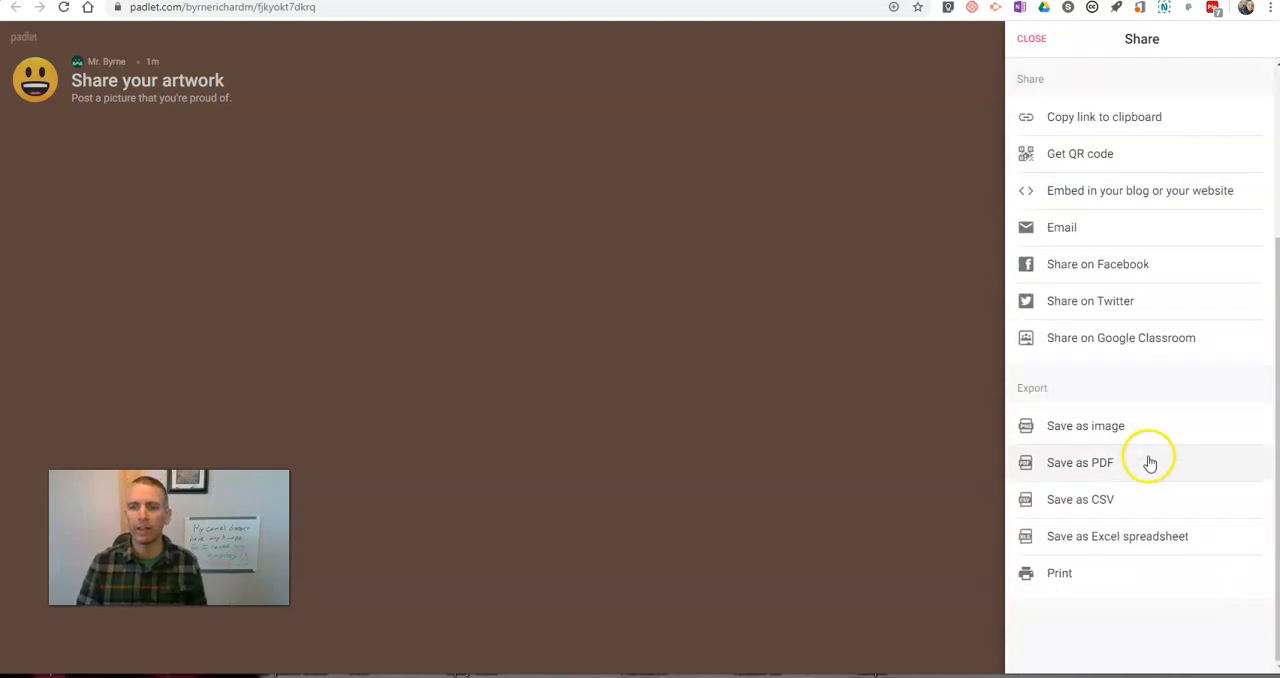
pyautogui.click(1032, 38)
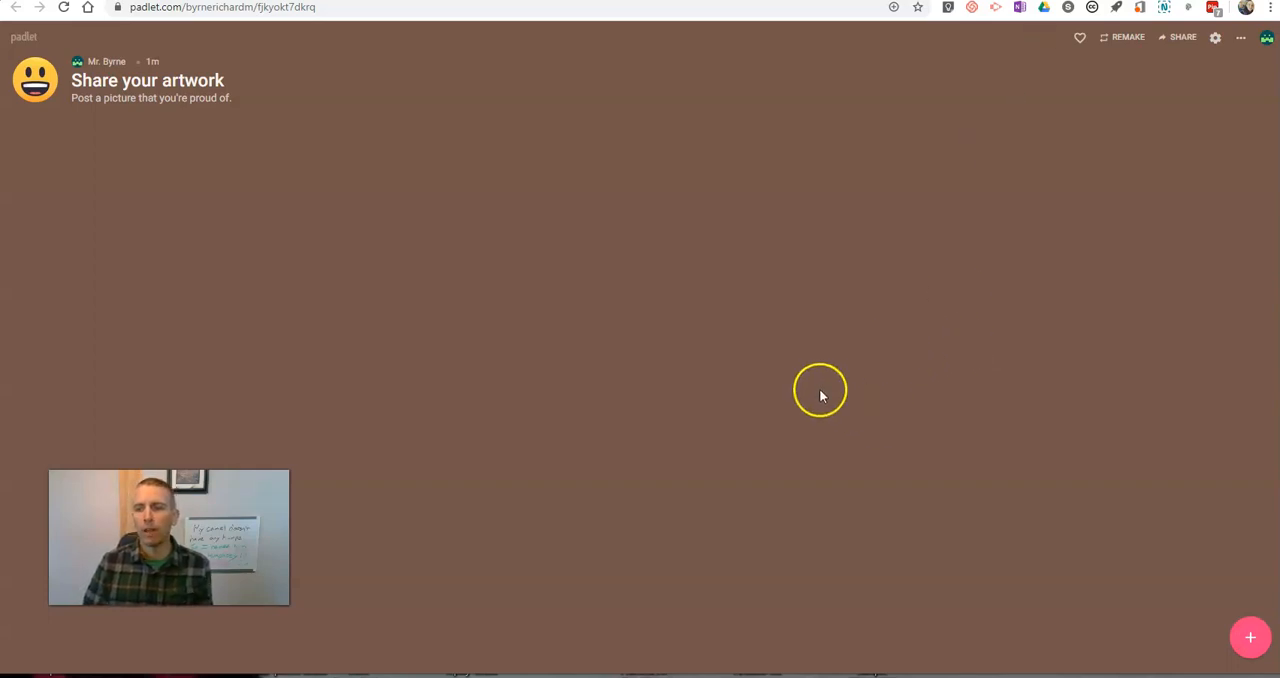
pyautogui.moveTo(692, 304)
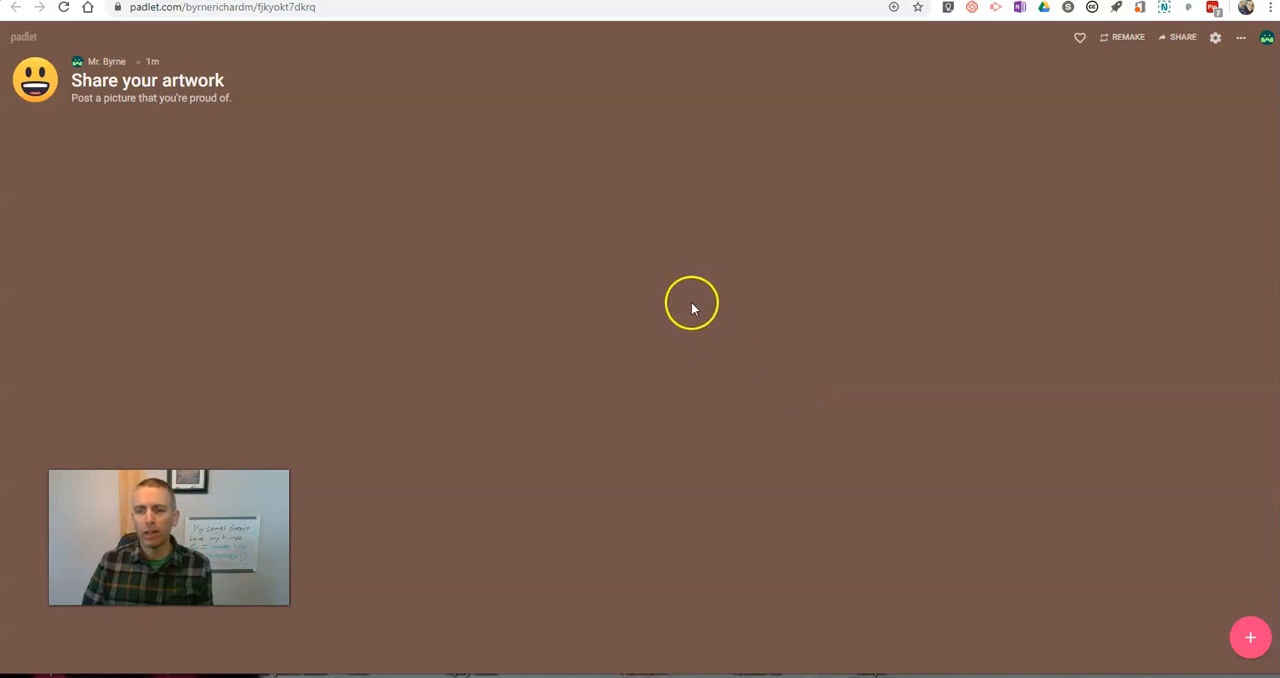
# - Create a new post titled 'My favorite picture of the week'
pyautogui.click(1250, 636)
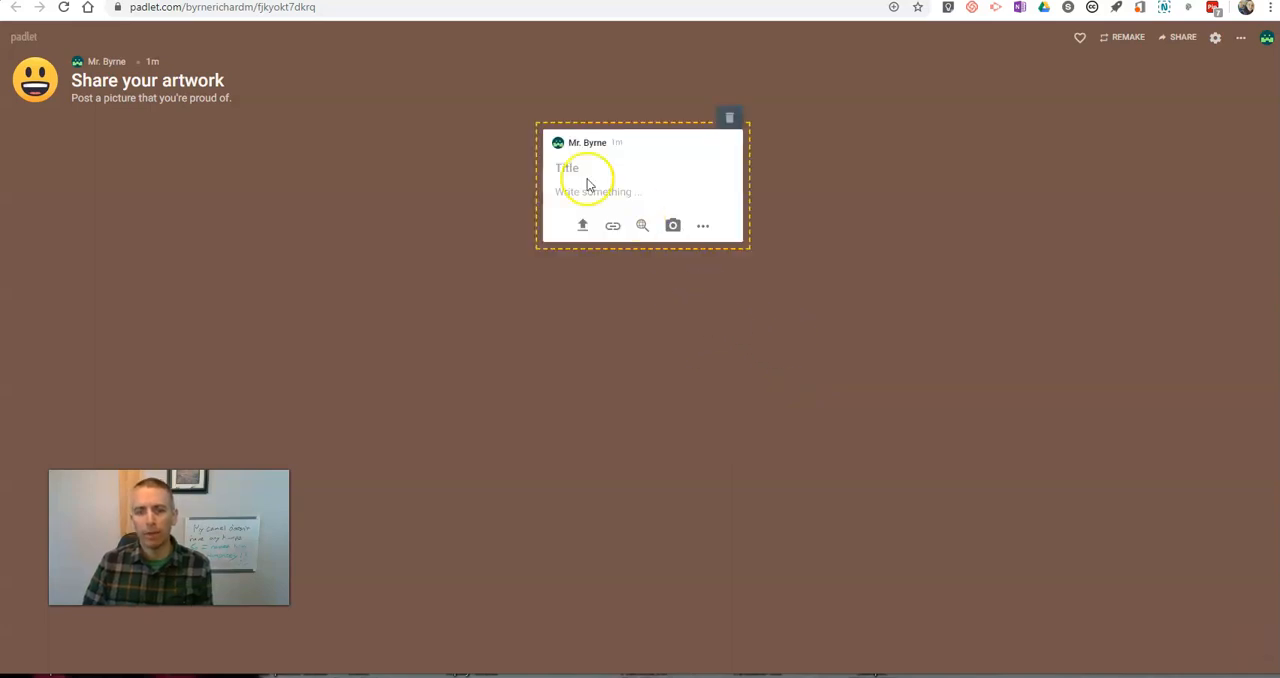
pyautogui.click(728, 116)
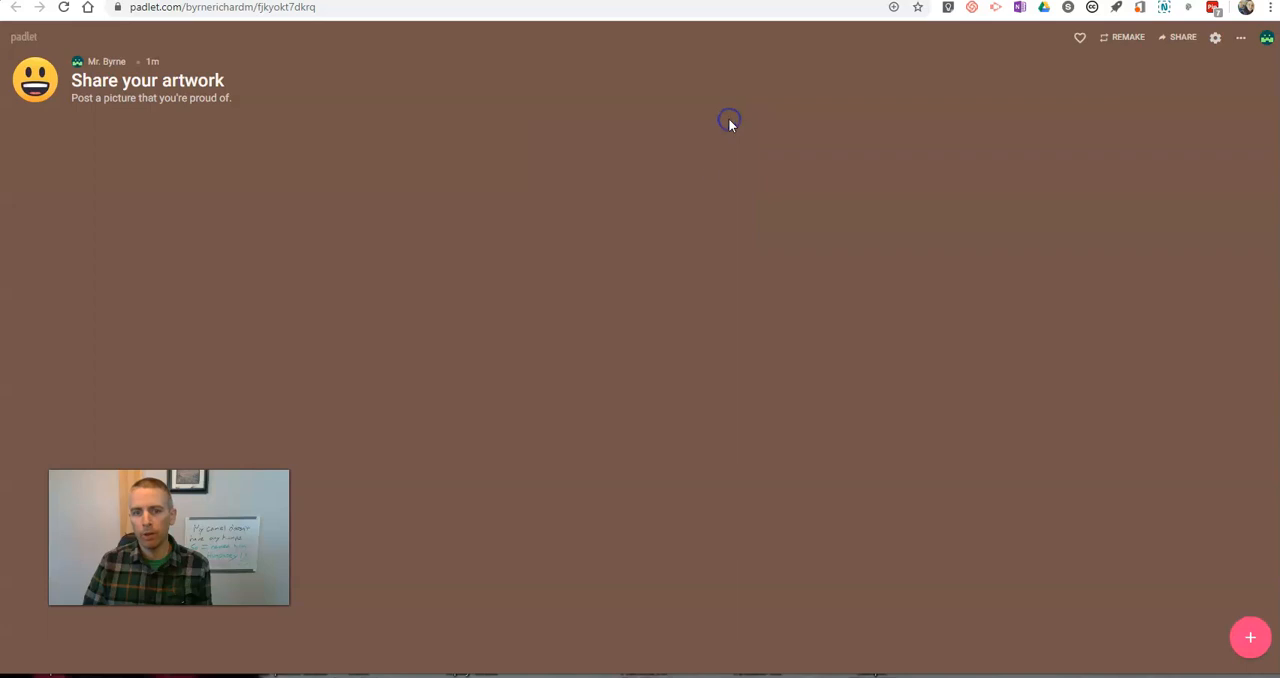
pyautogui.moveTo(1250, 636)
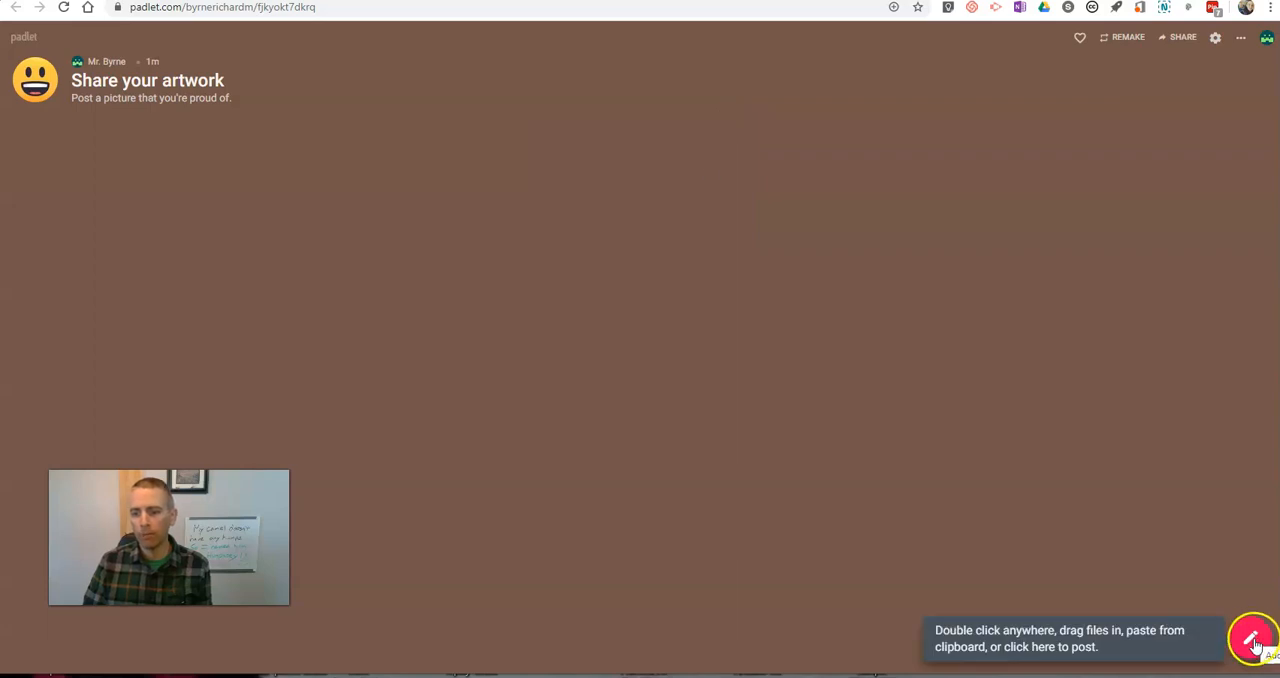
pyautogui.doubleClick(640, 180)
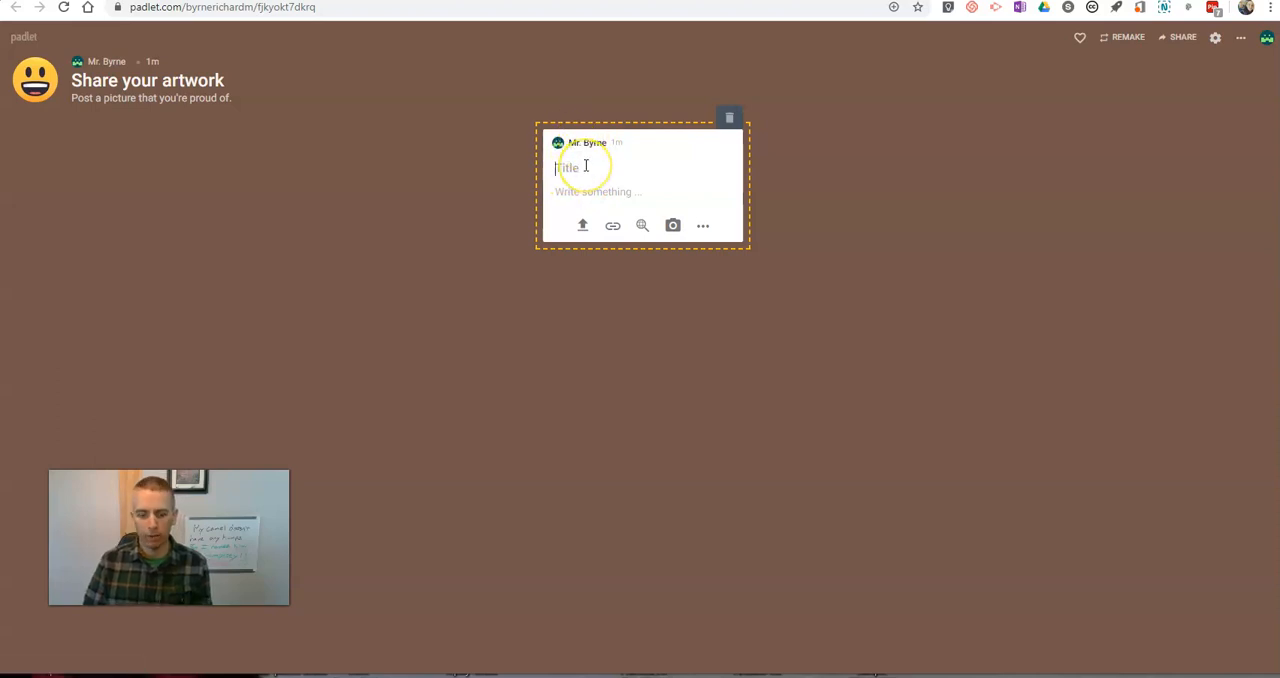
pyautogui.write('My fav')
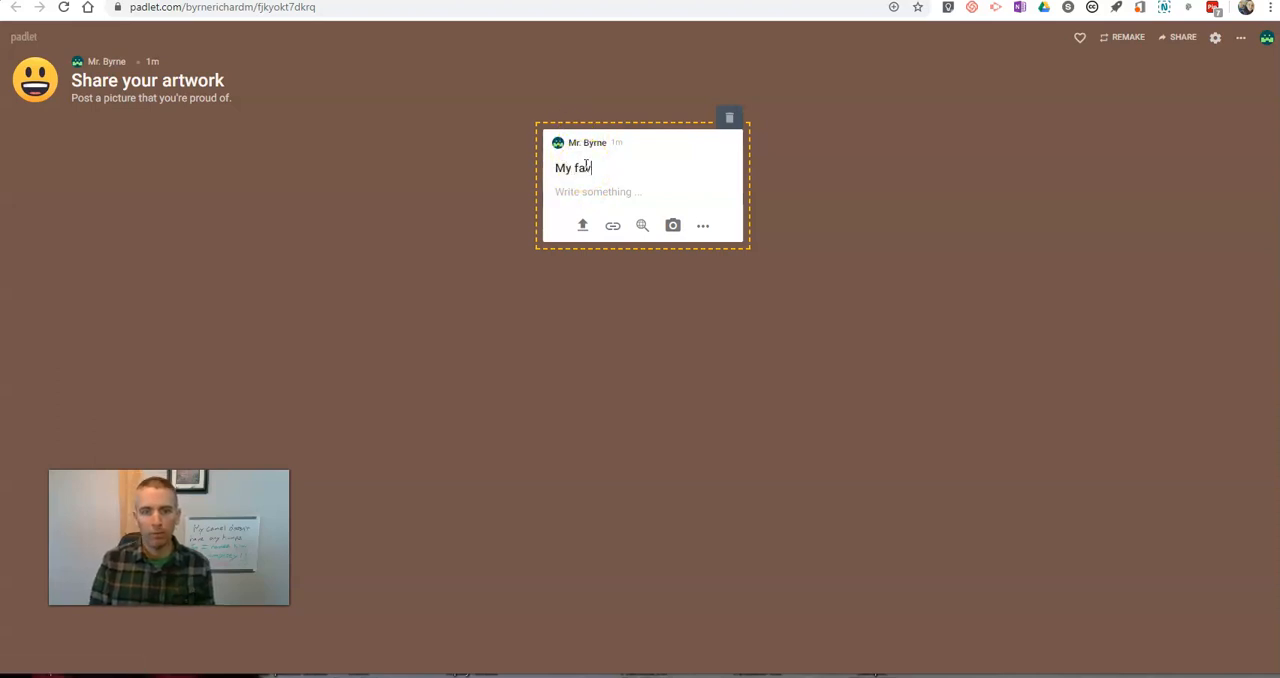
pyautogui.write('orite pict')
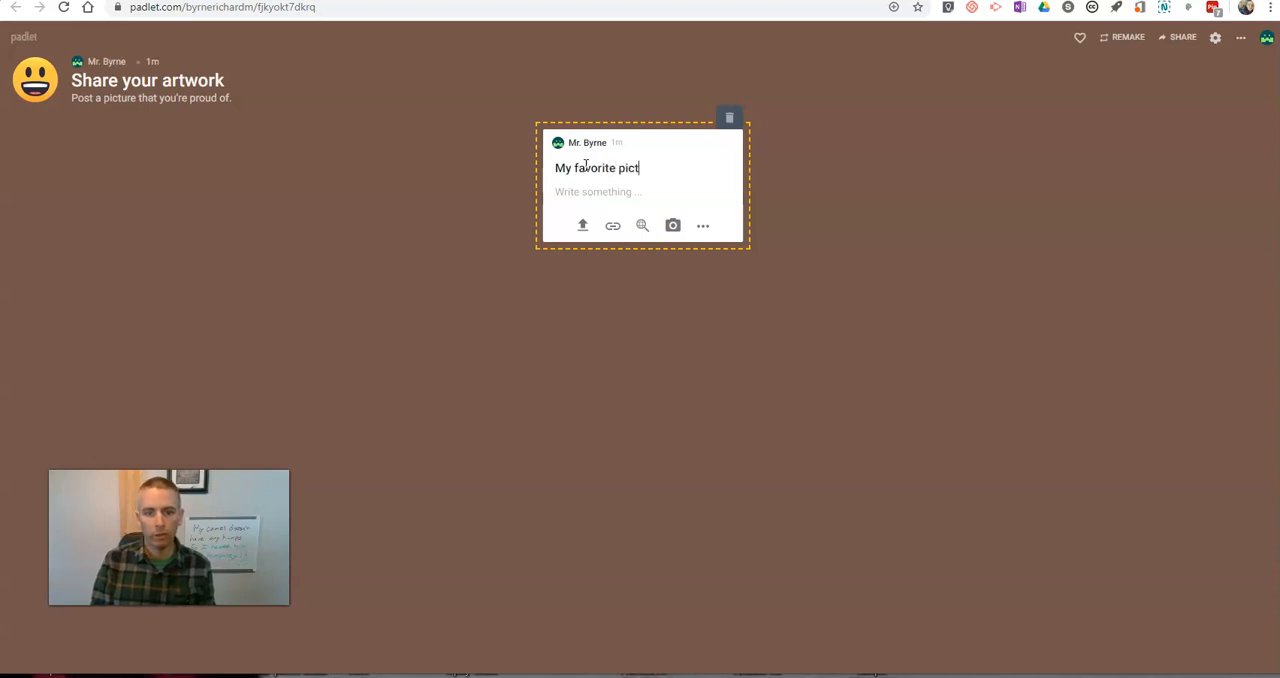
pyautogui.write('ure of the week.')
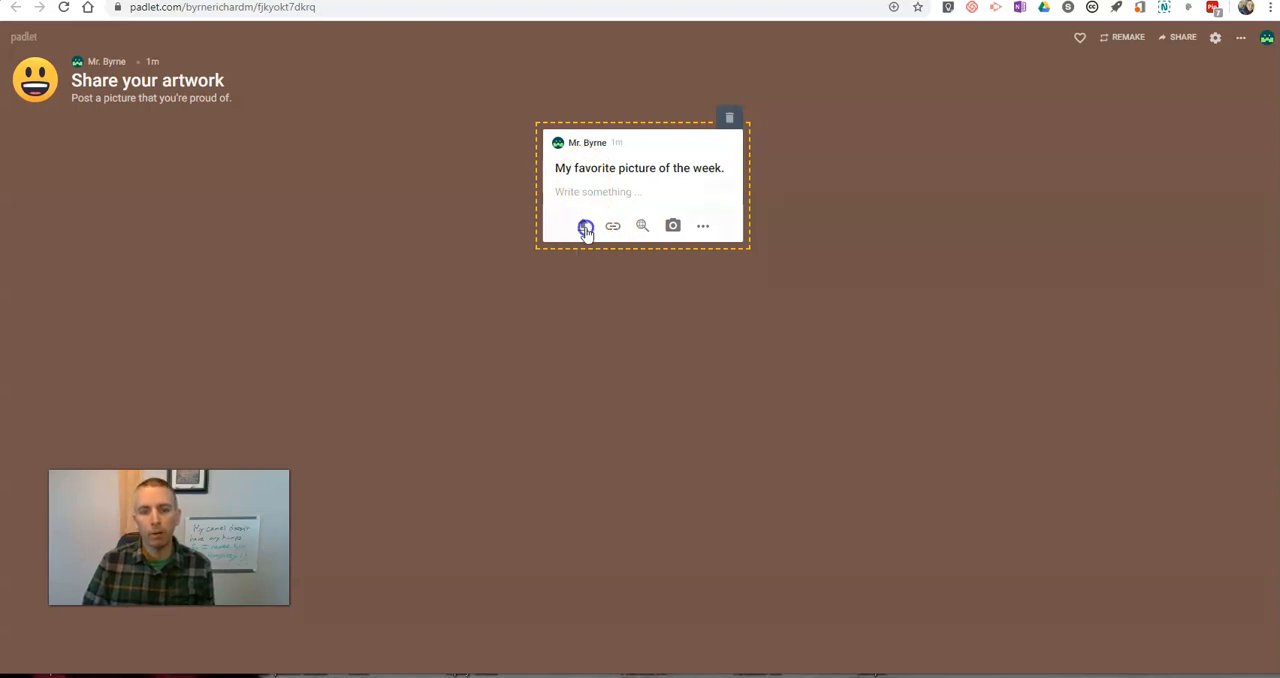
# - Attach a photo file from the computer to the new post
pyautogui.click(584, 224)
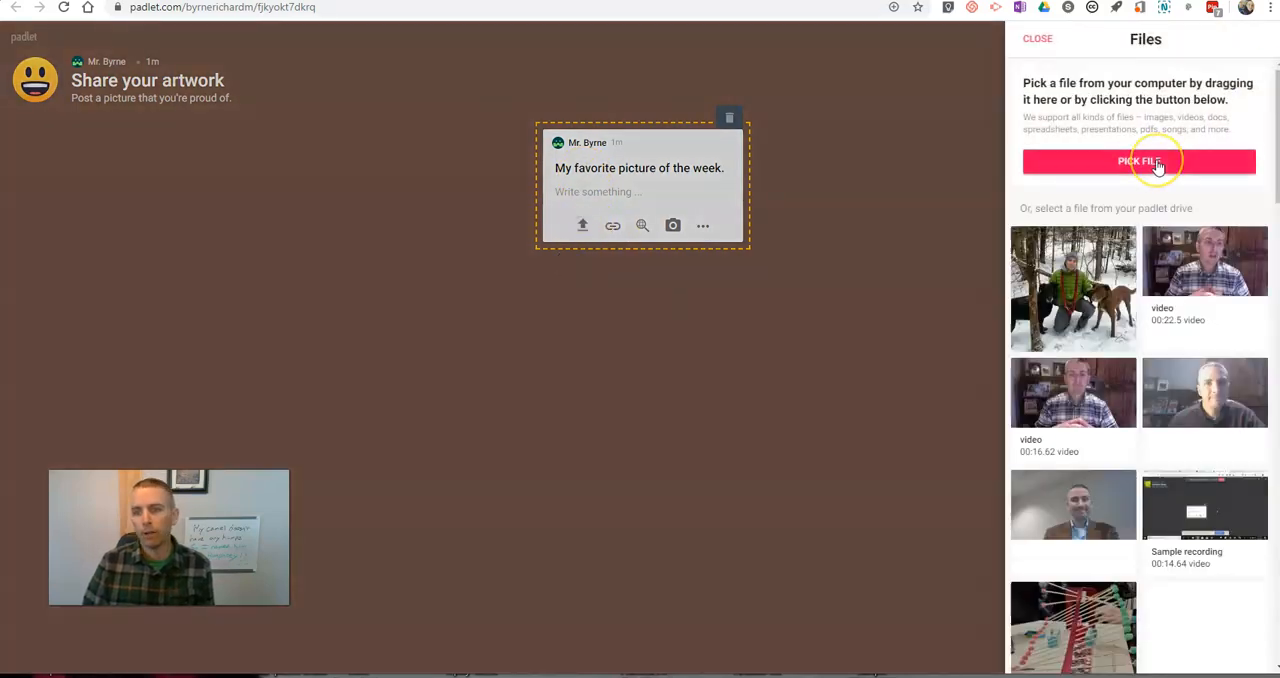
pyautogui.click(1138, 160)
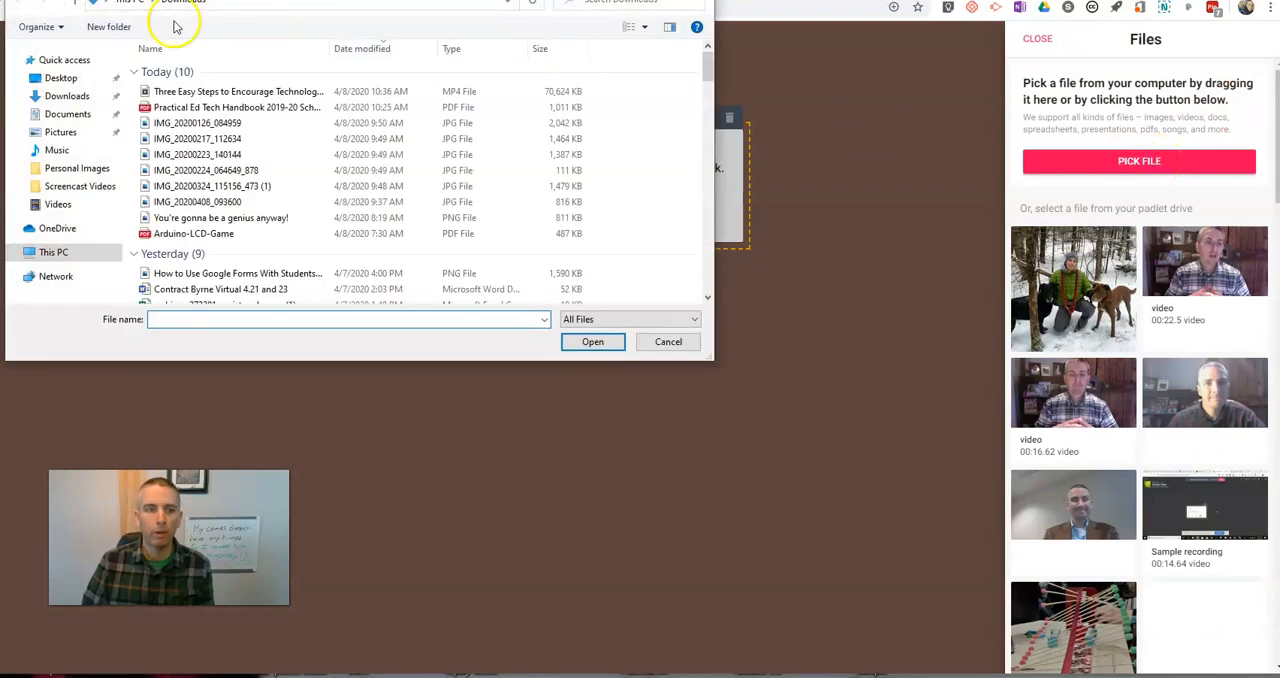
pyautogui.moveTo(1152, 344)
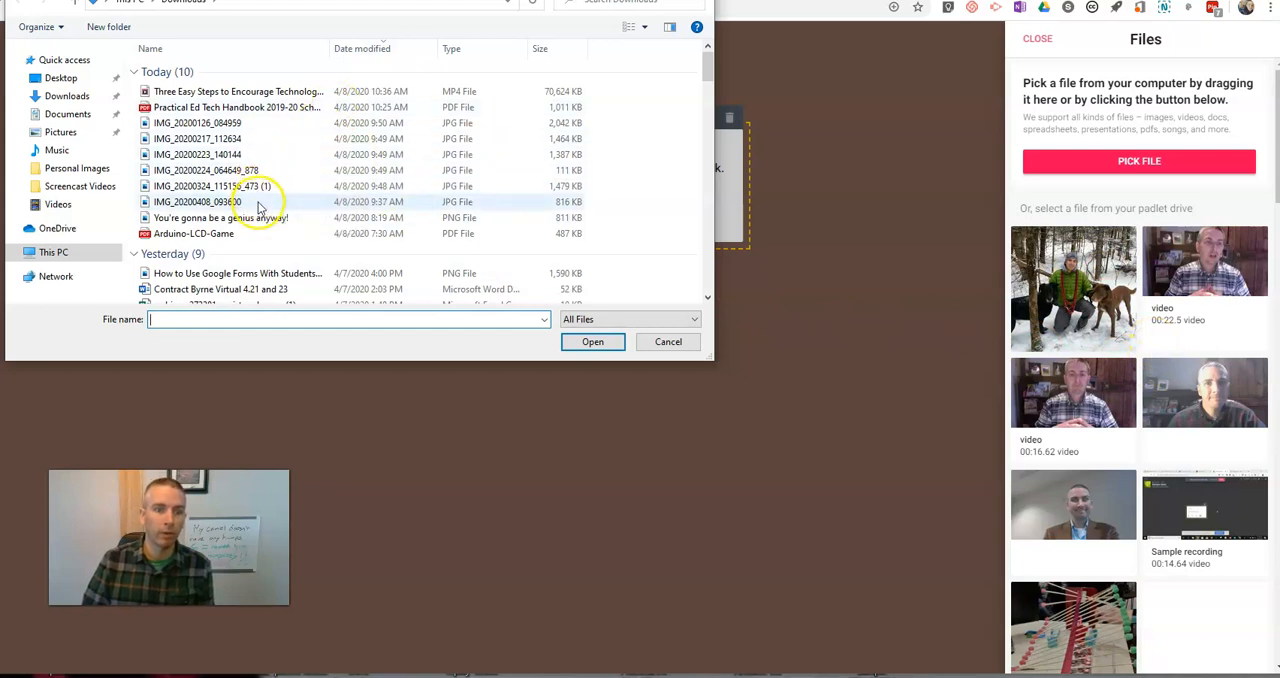
pyautogui.click(592, 342)
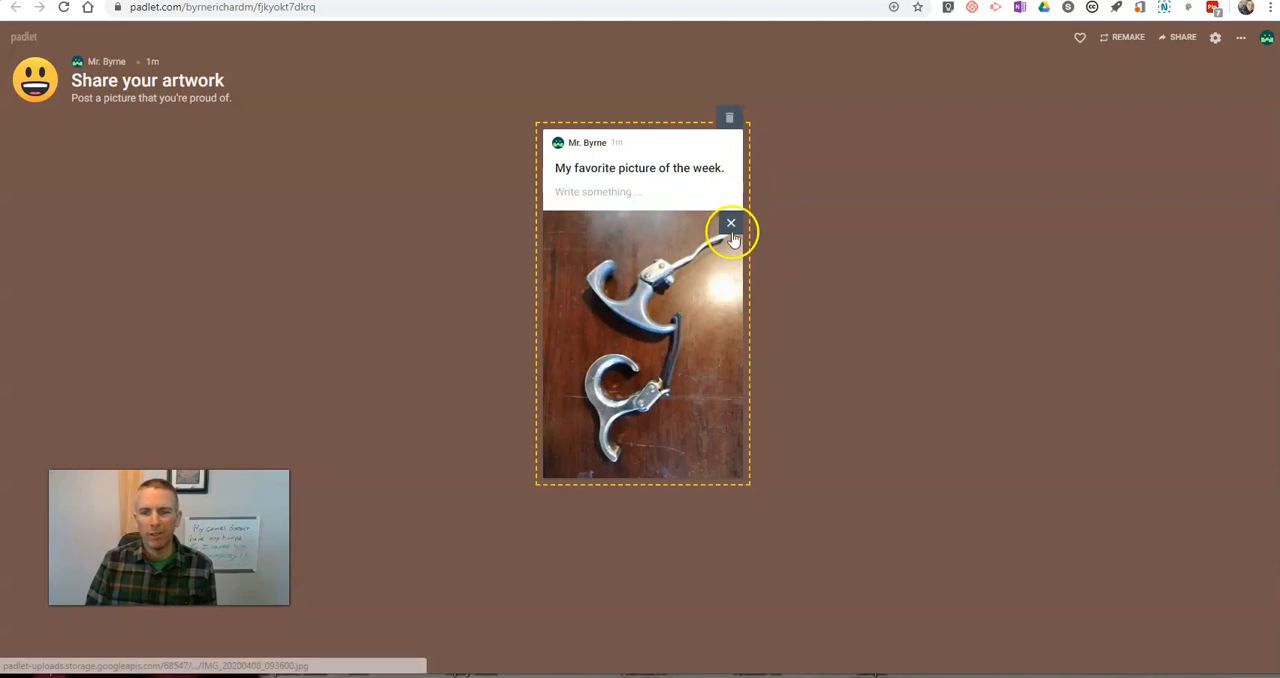
pyautogui.moveTo(732, 222)
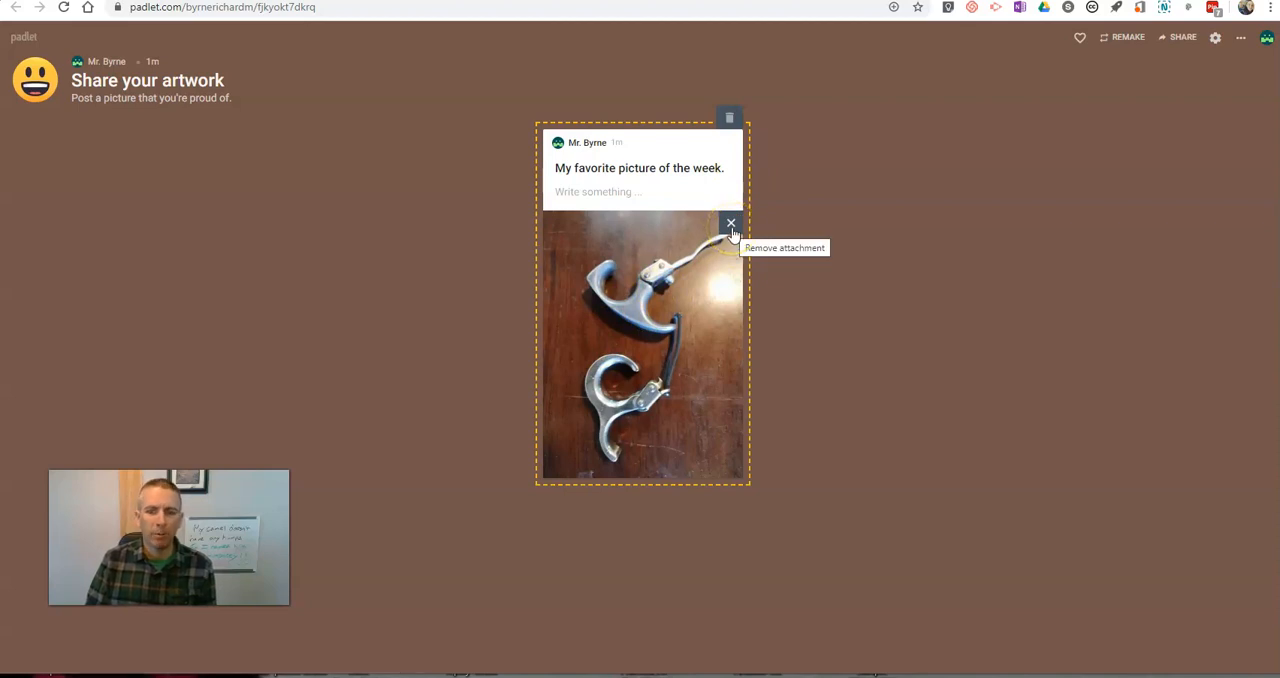
# - Replace the attachment with the snowy dog photo and publish the post
pyautogui.click(732, 224)
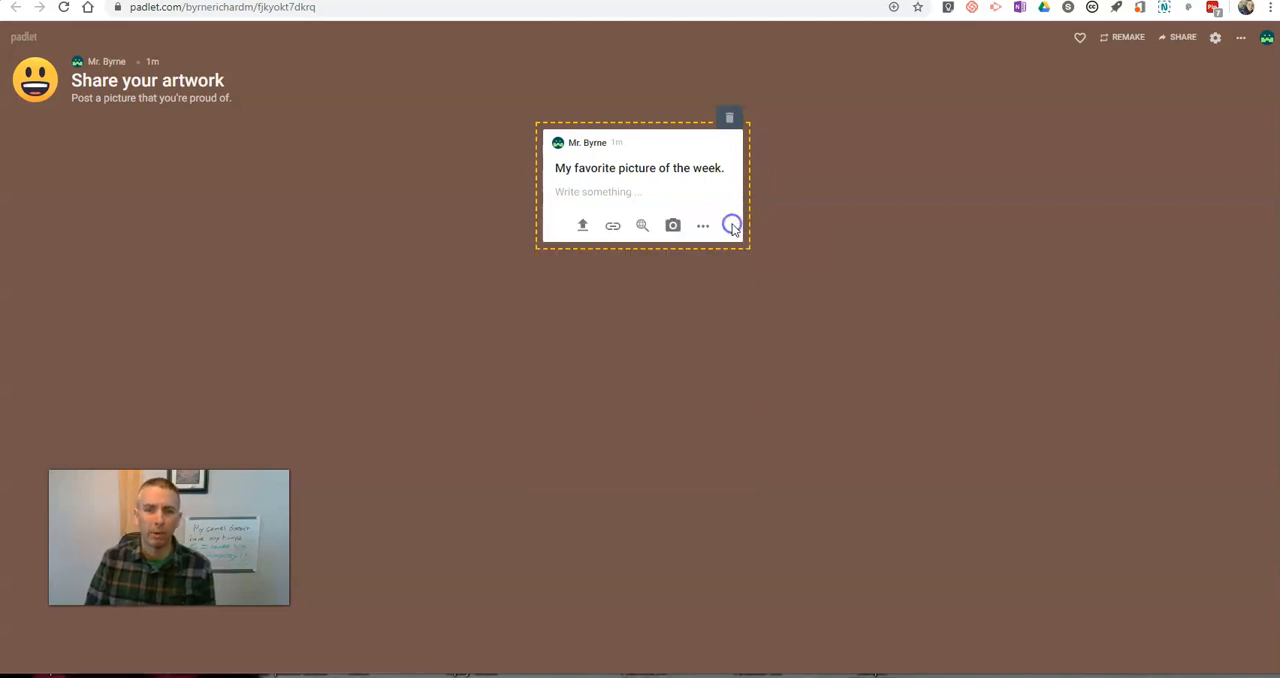
pyautogui.click(584, 224)
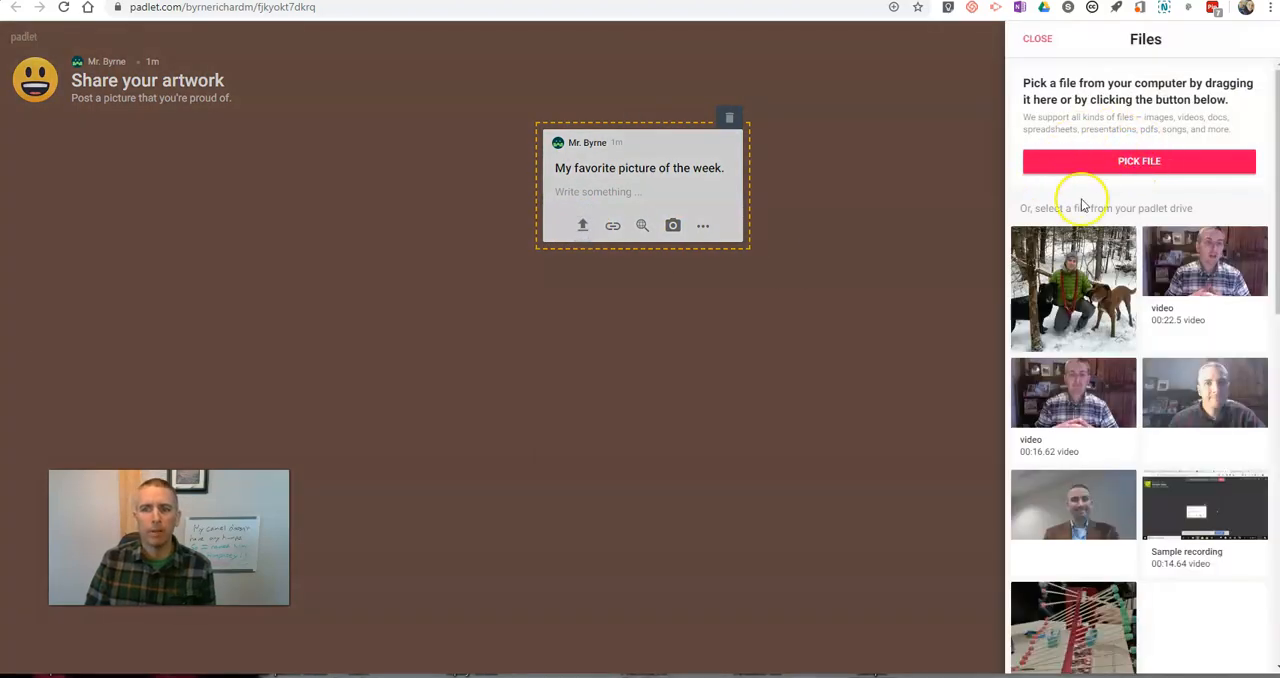
pyautogui.click(1138, 160)
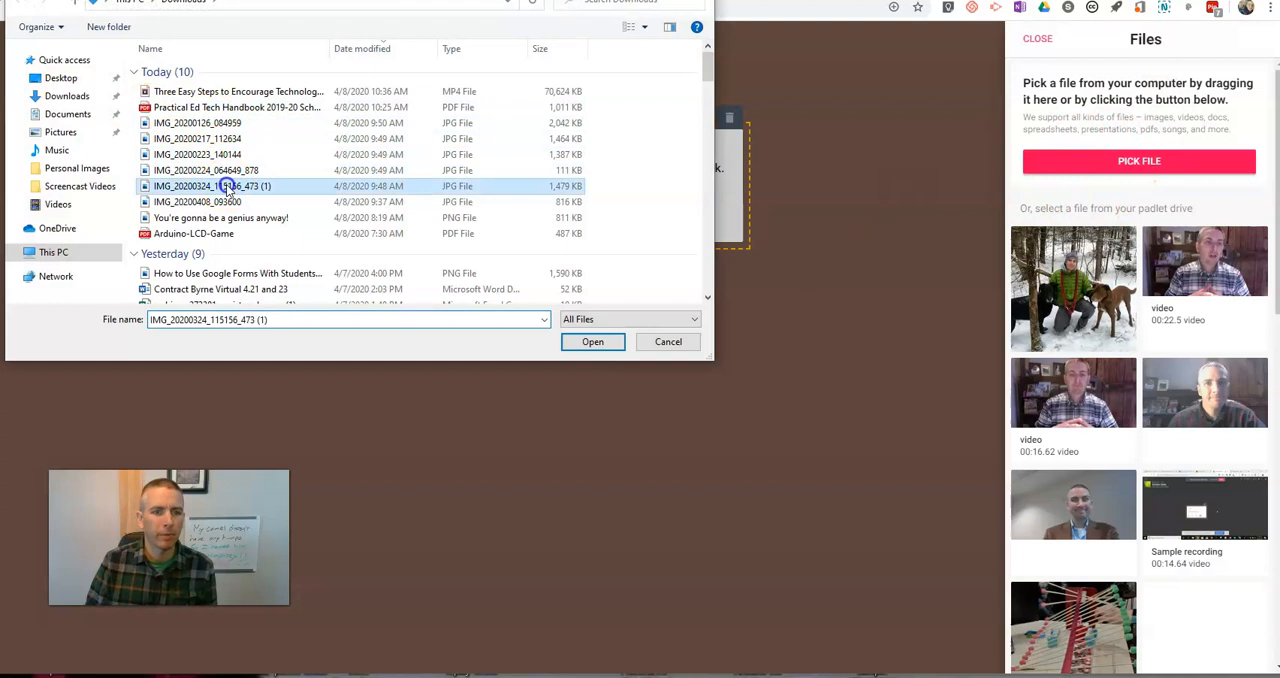
pyautogui.click(592, 342)
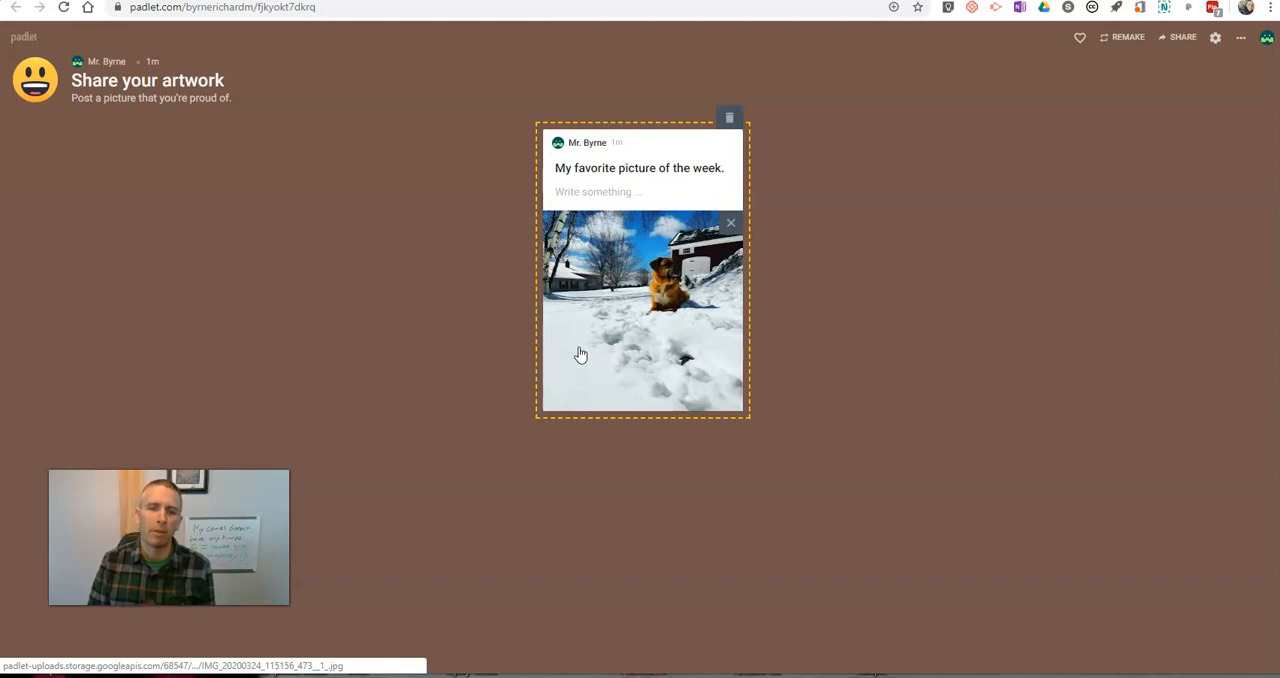
pyautogui.click(1062, 324)
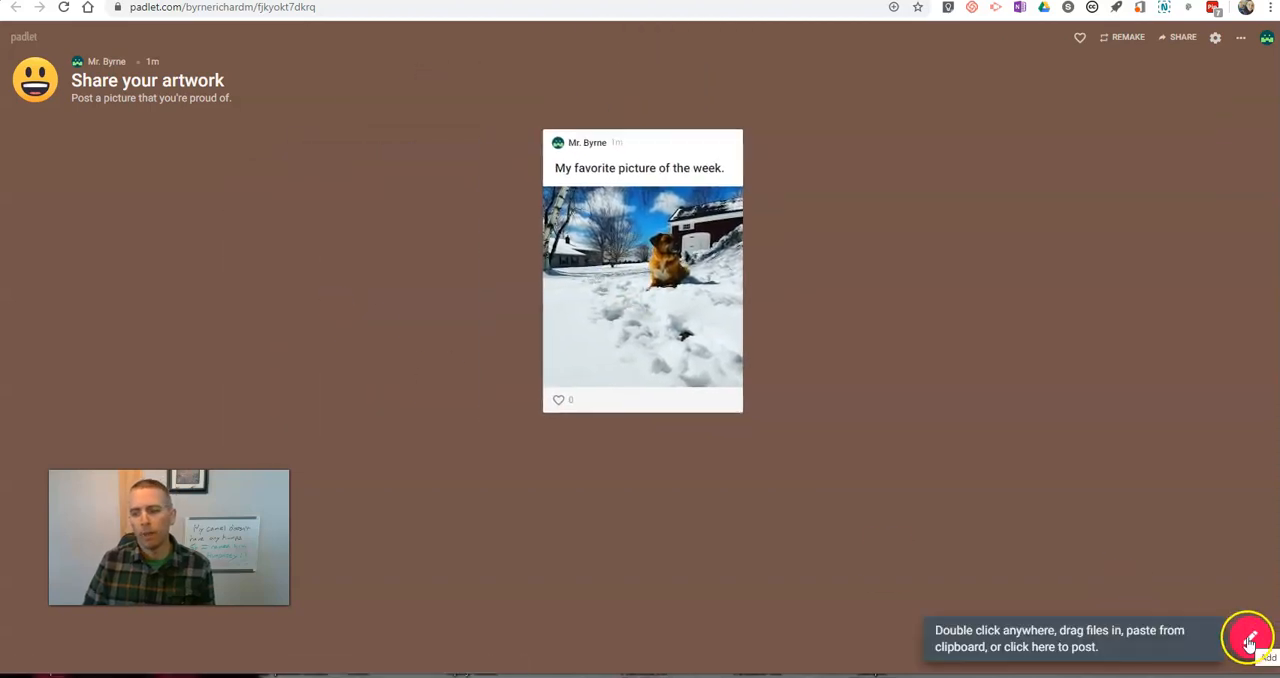
# - Add a second post 'Another favorite picture' with the person-and-dogs snow photo
pyautogui.click(1248, 640)
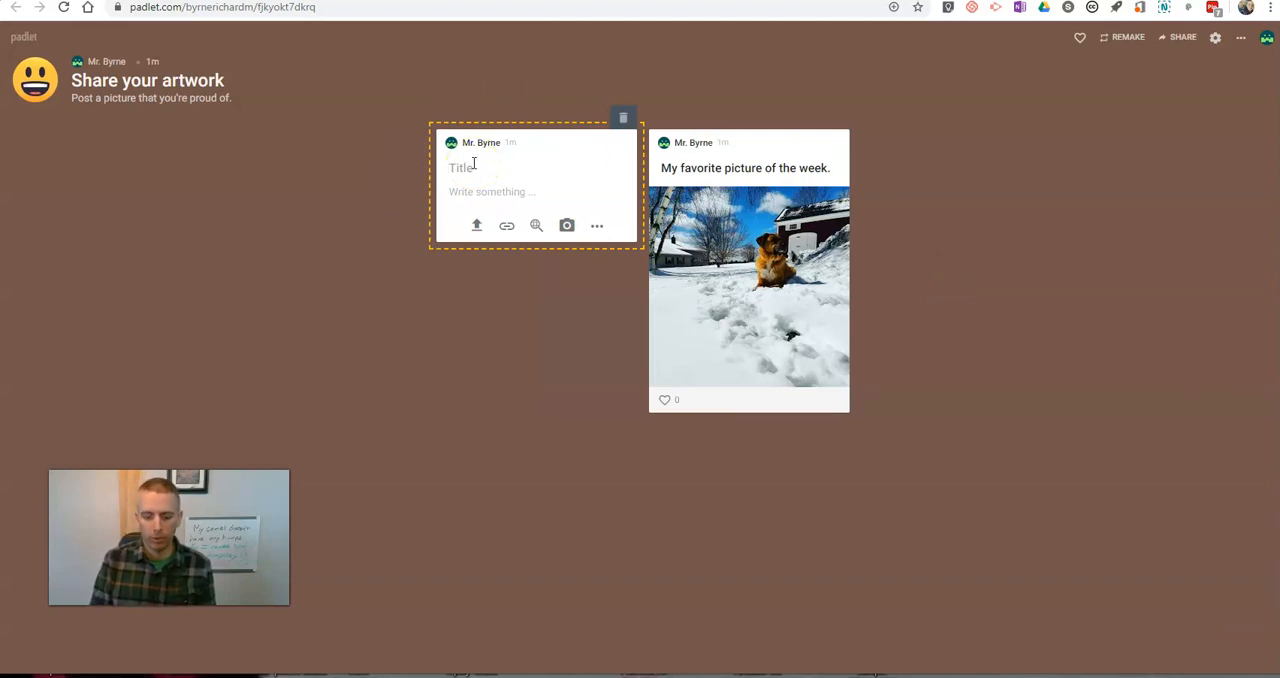
pyautogui.write('Another favorite picture')
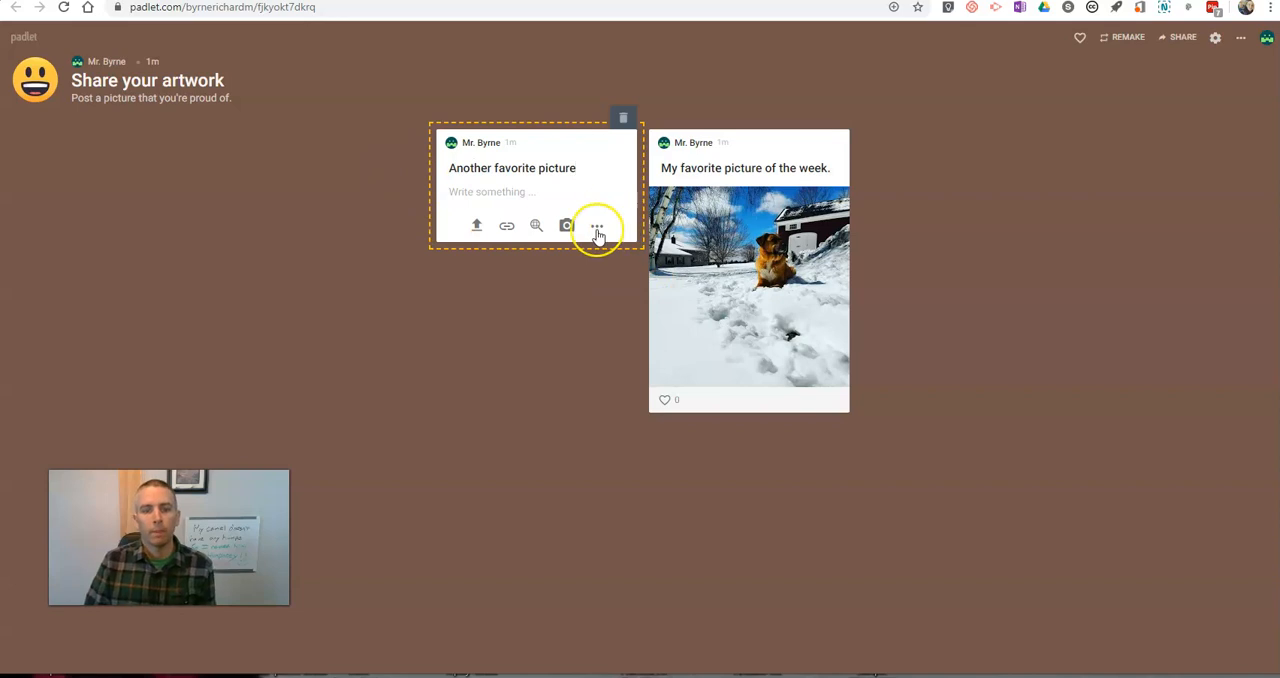
pyautogui.click(596, 224)
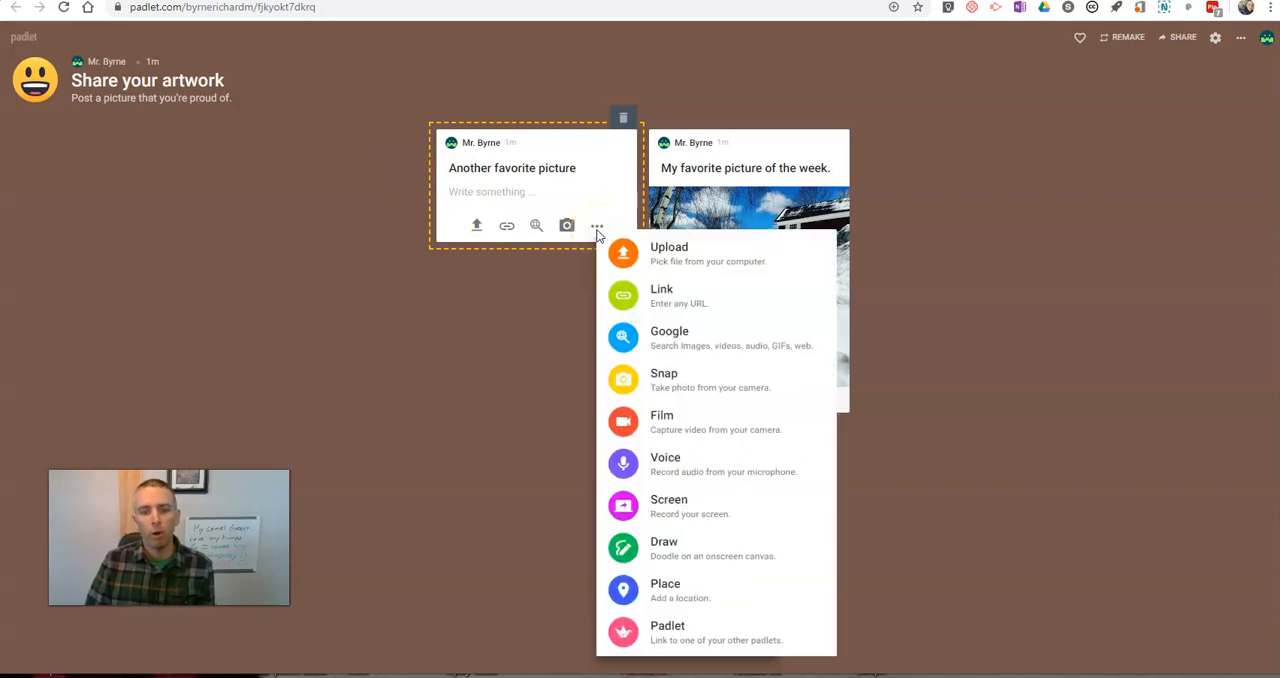
pyautogui.moveTo(664, 640)
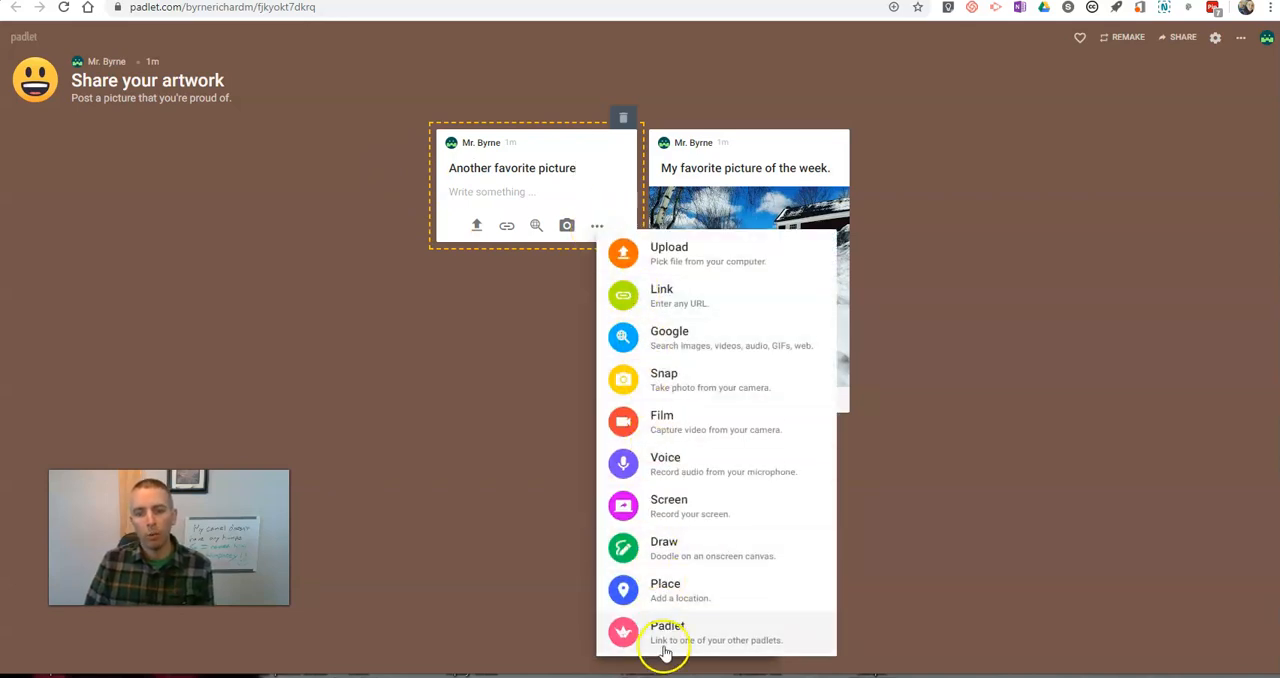
pyautogui.moveTo(676, 428)
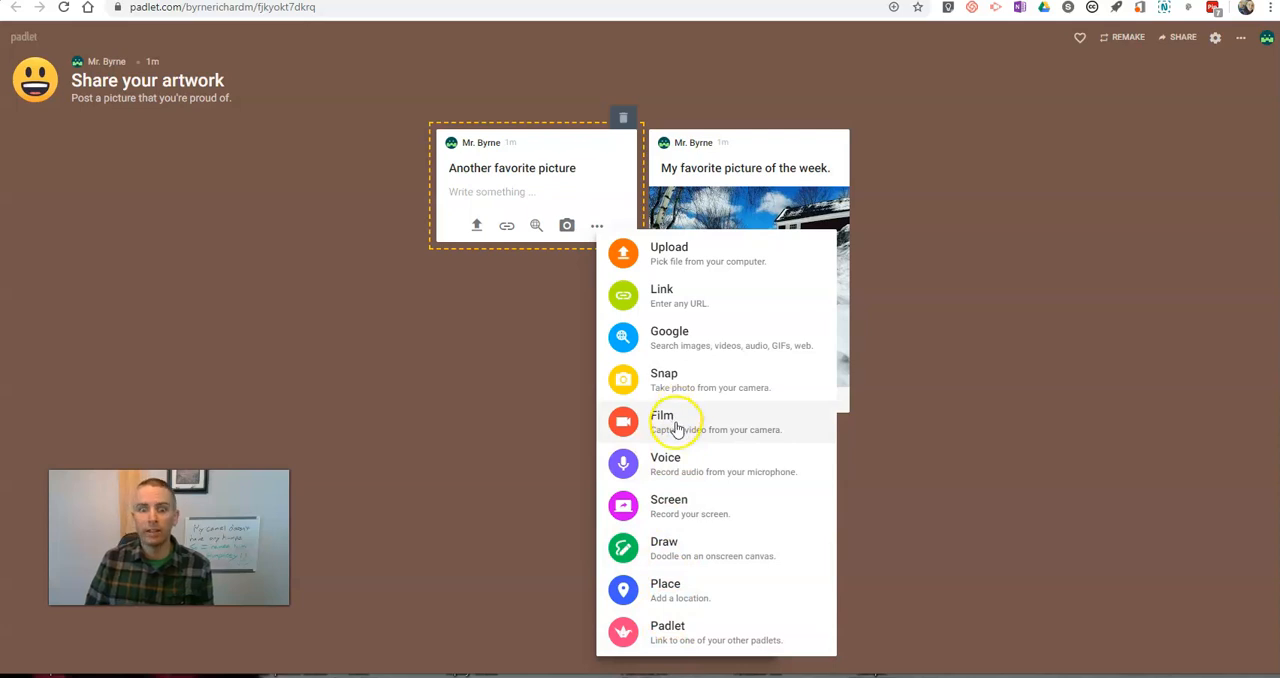
pyautogui.moveTo(684, 388)
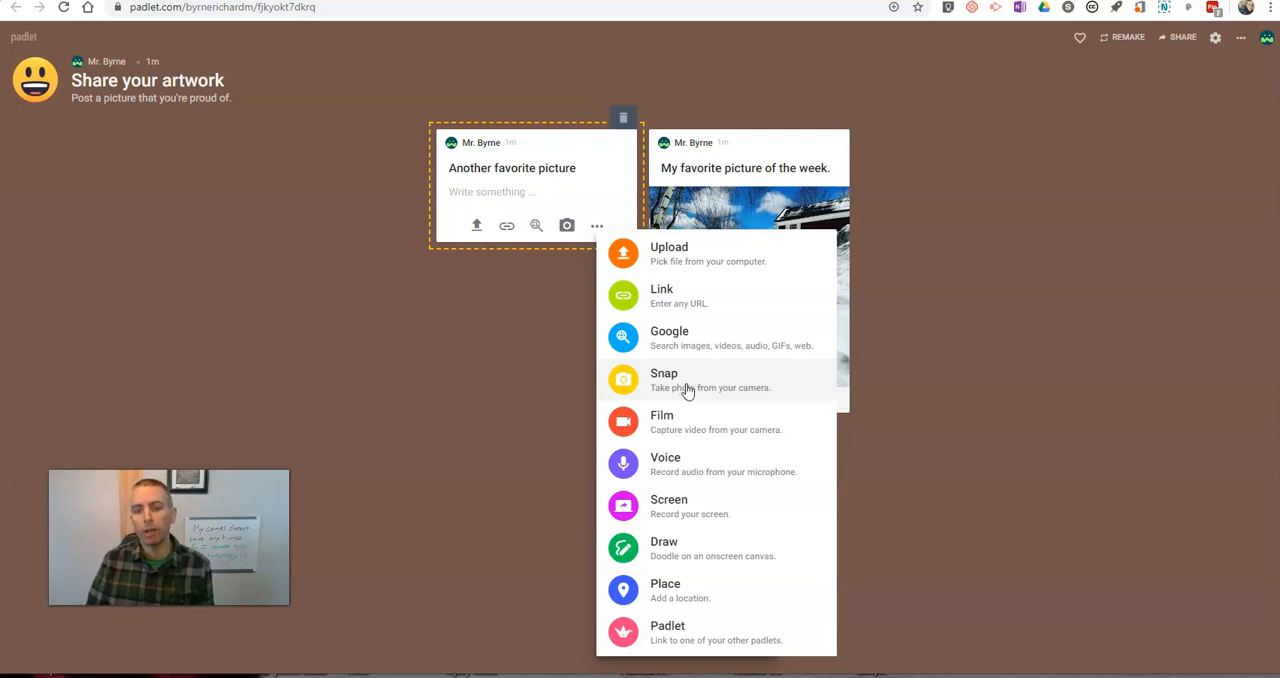
pyautogui.moveTo(688, 390)
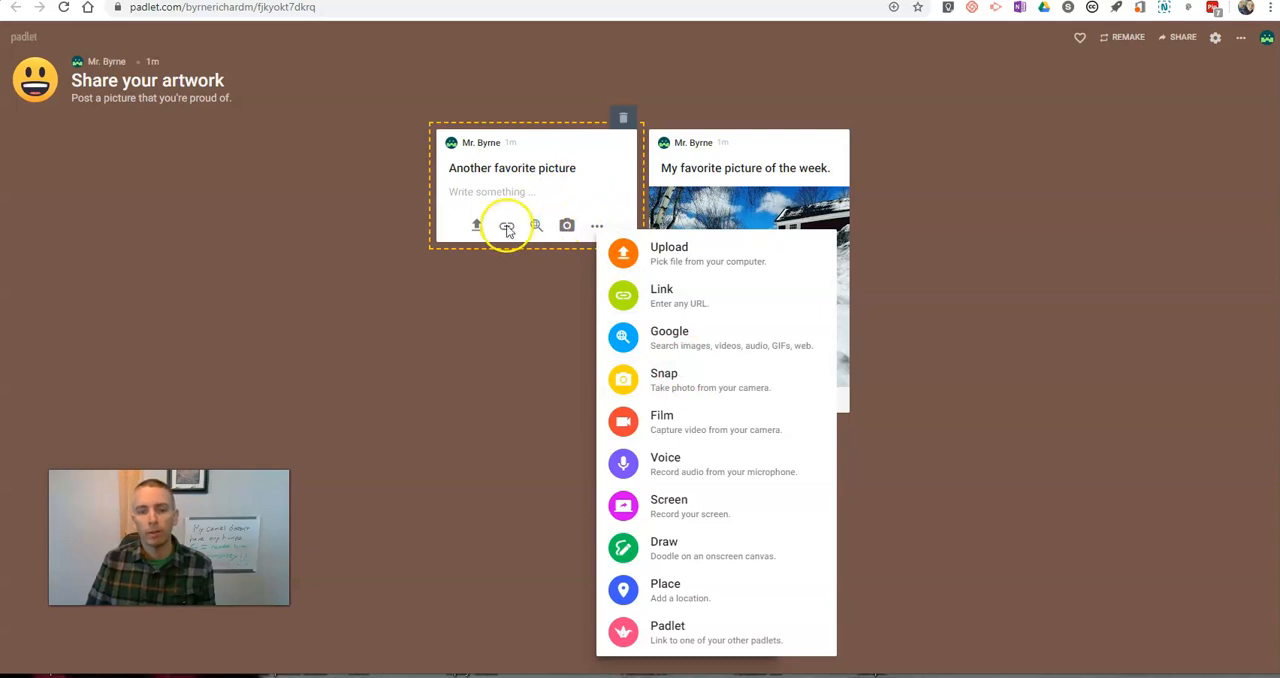
pyautogui.click(624, 252)
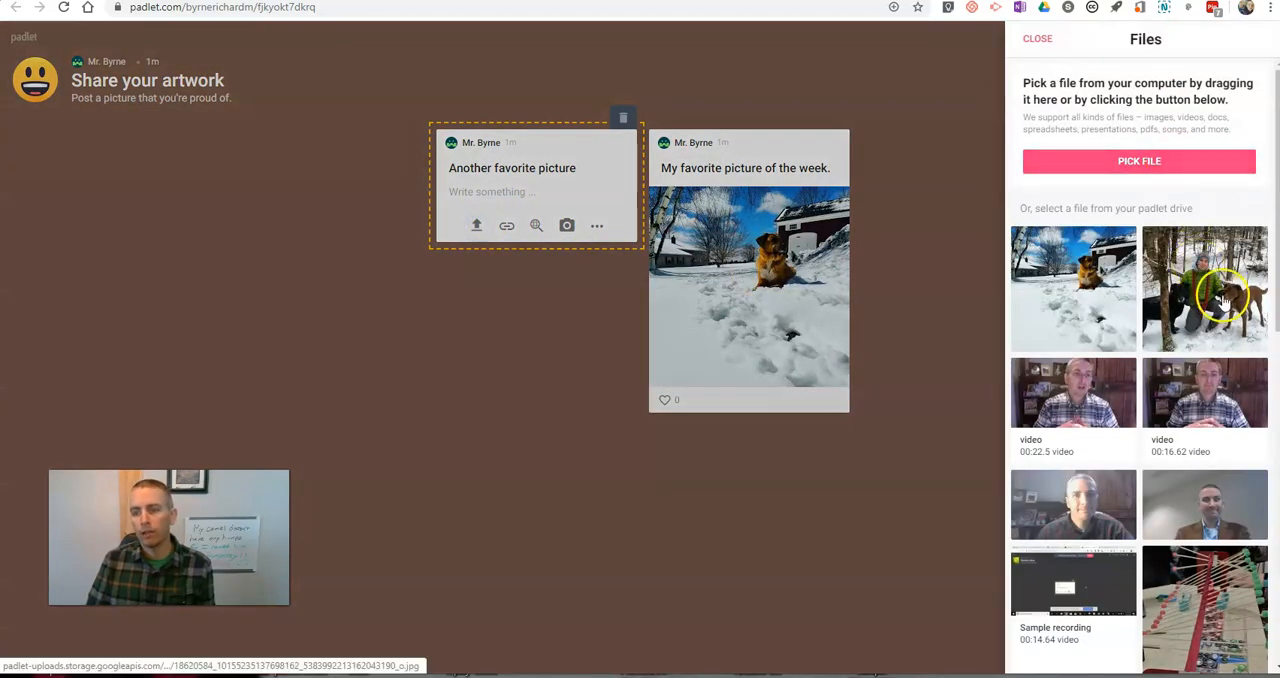
pyautogui.click(1204, 288)
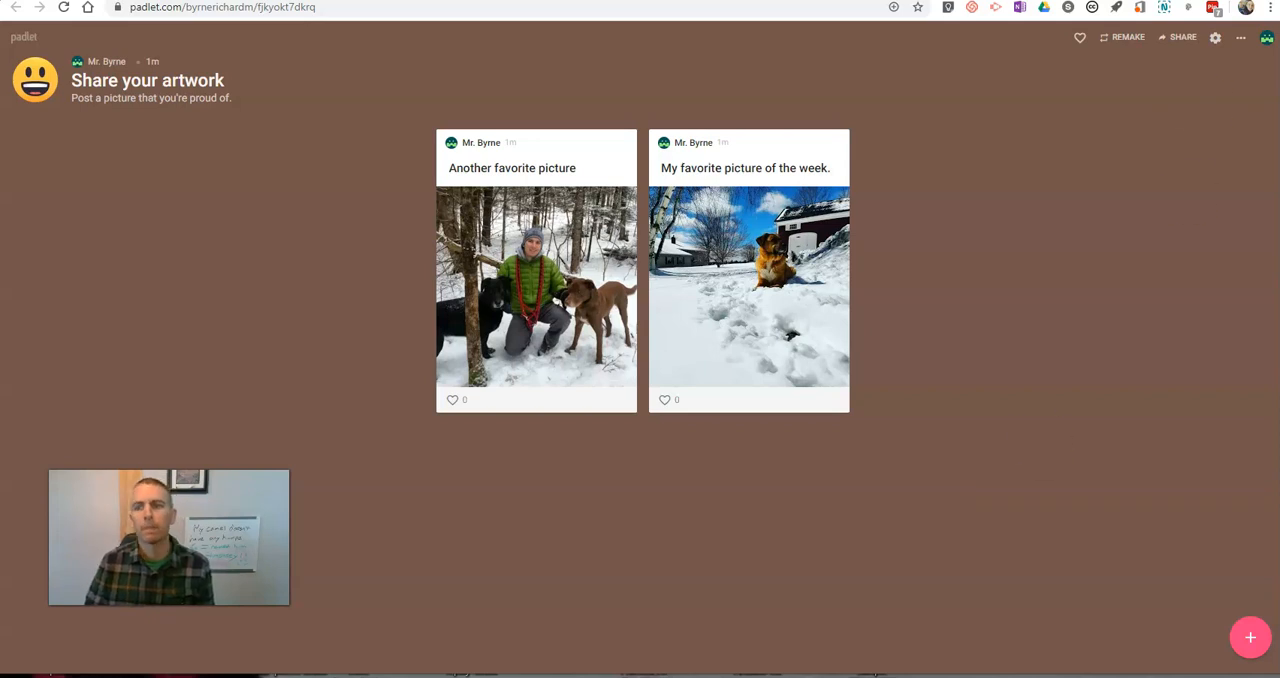
pyautogui.click(1176, 36)
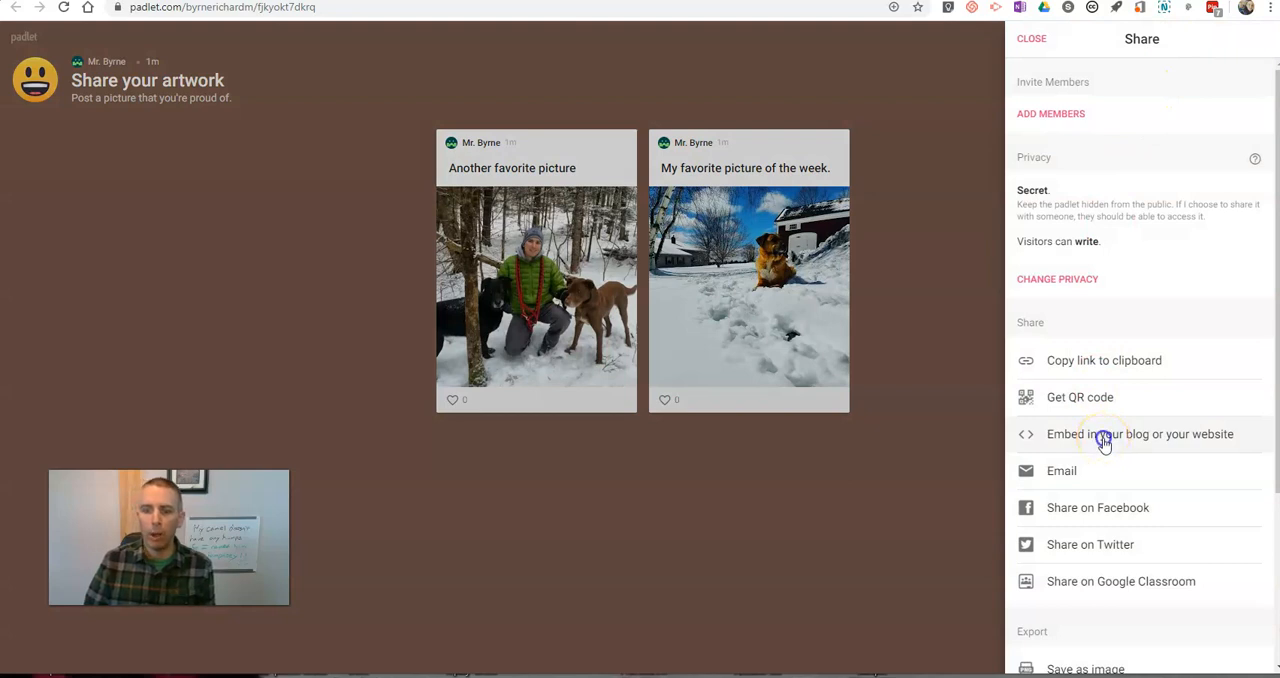
# - Copy the wall's Full embed code and switch to the Google Sites page
pyautogui.click(1140, 434)
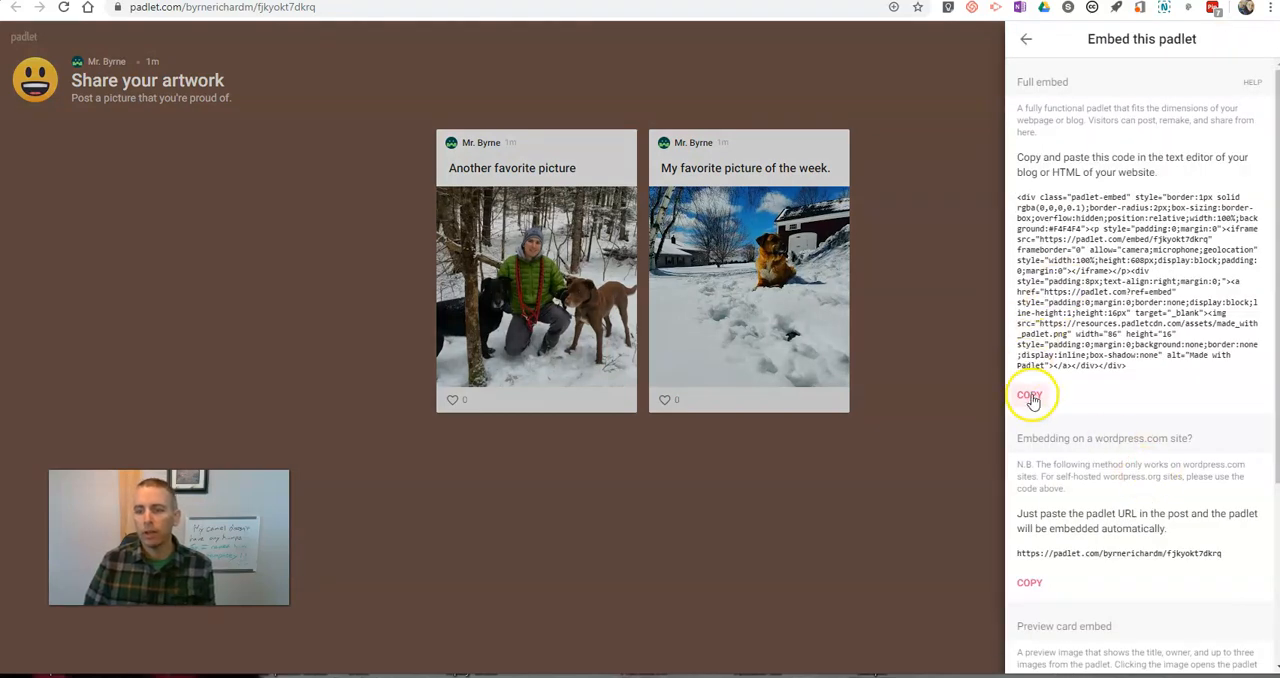
pyautogui.click(1028, 394)
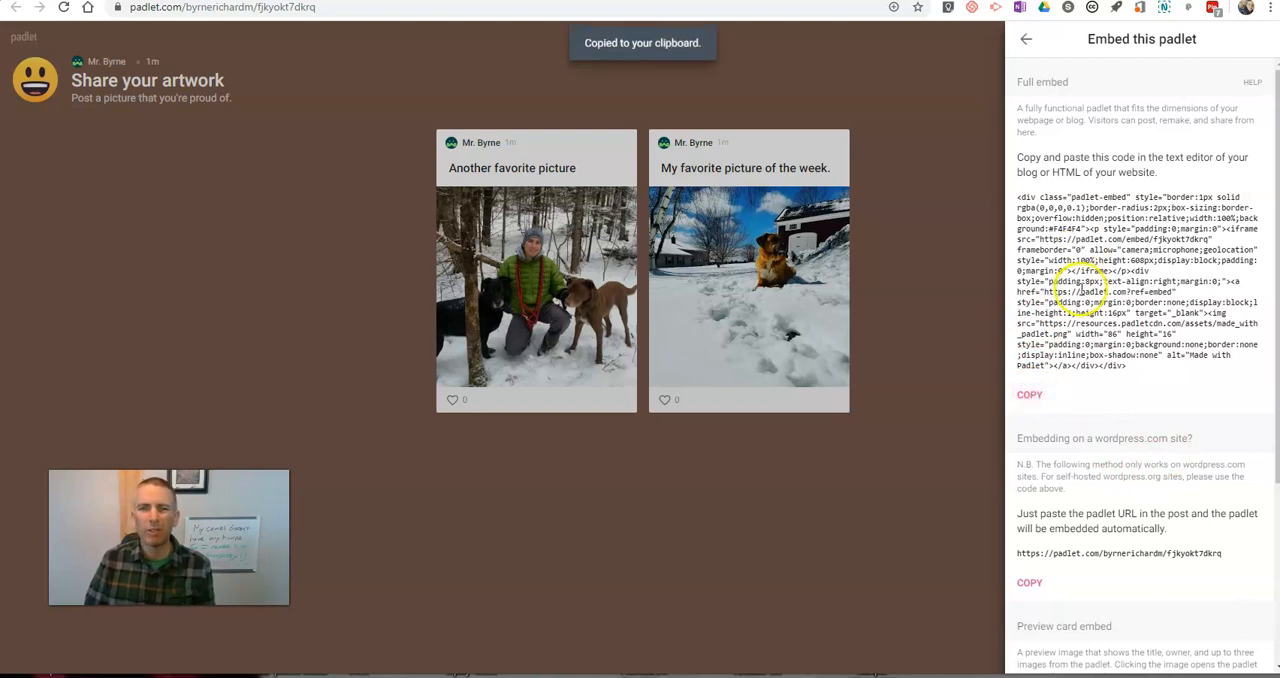
pyautogui.click(1028, 394)
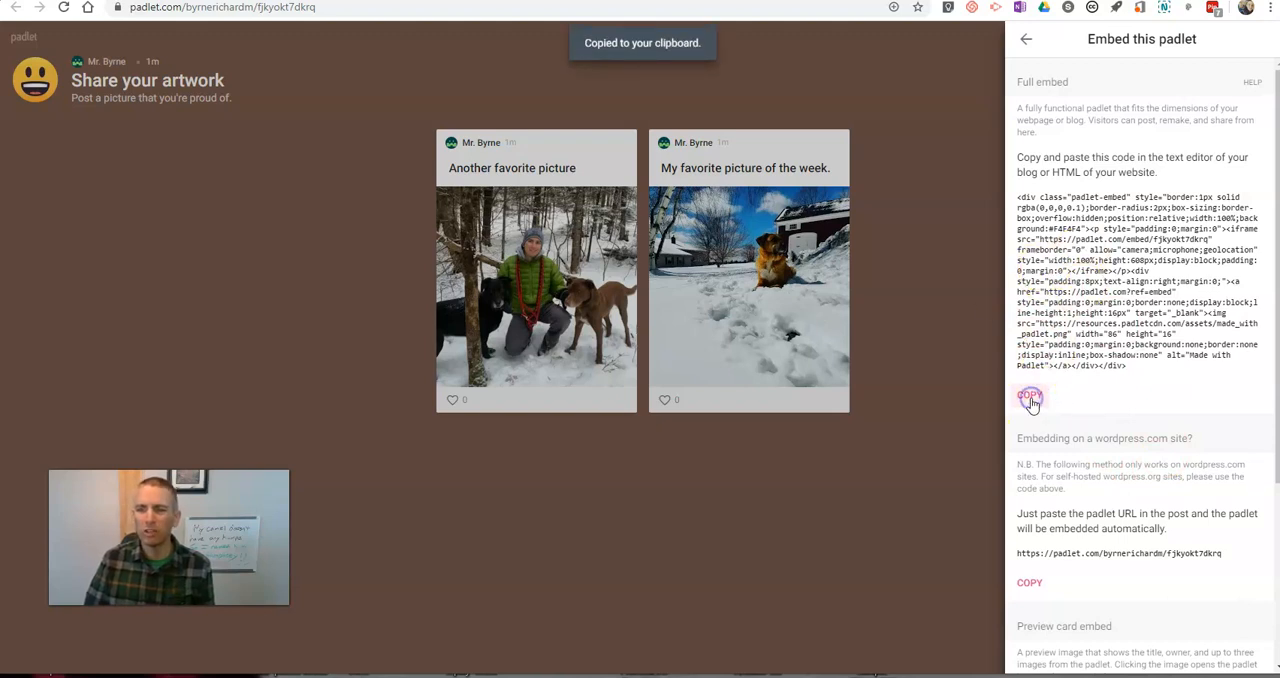
pyautogui.click(1028, 398)
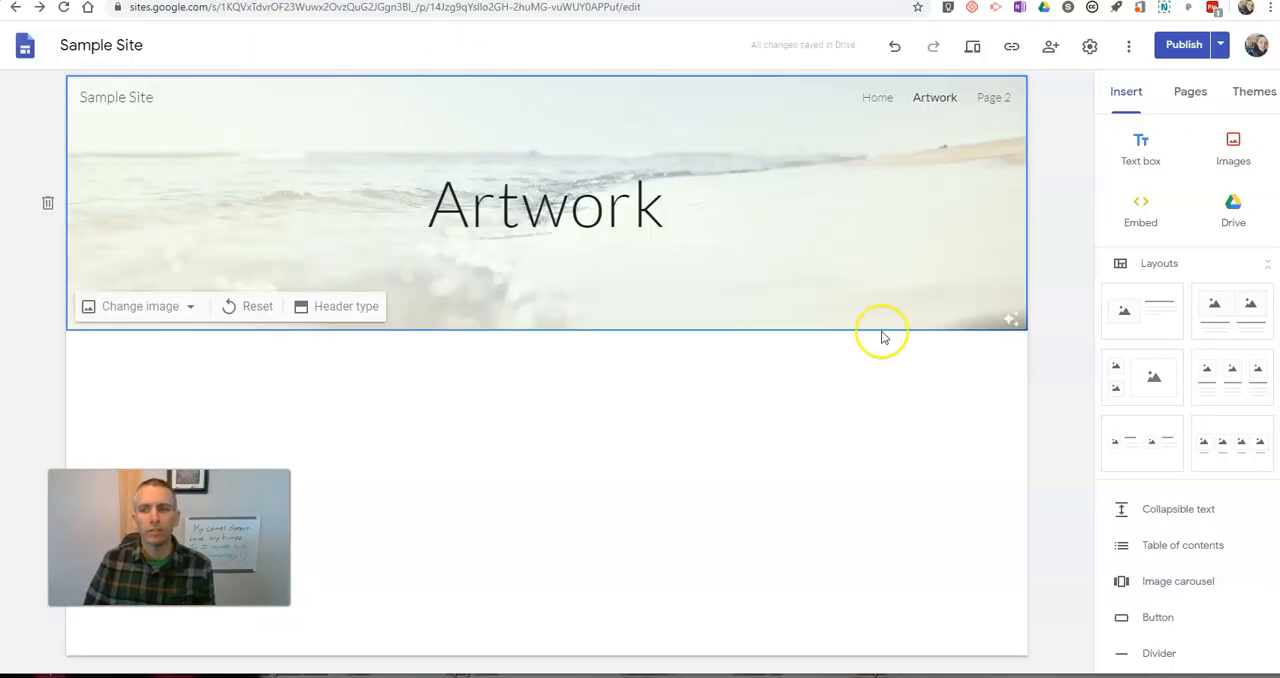
# - Insert the Padlet wall into the Artwork page using the pasted embed code via Insert > Embed
pyautogui.click(544, 204)
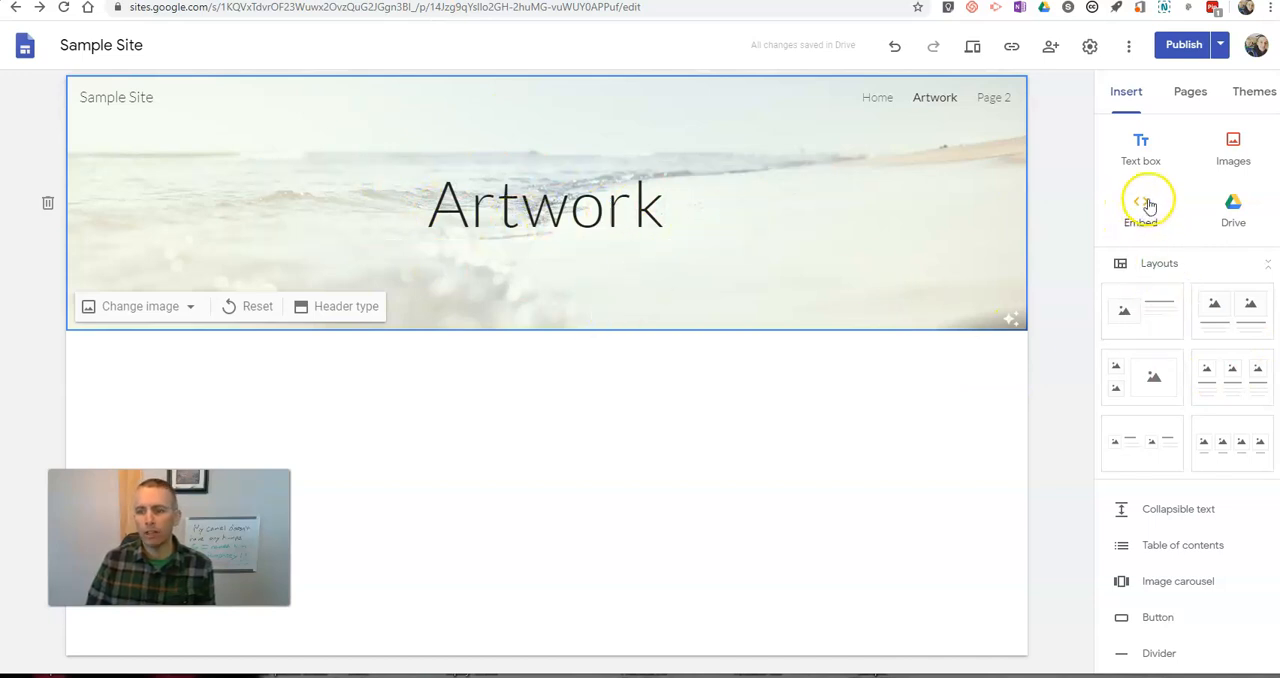
pyautogui.click(1140, 204)
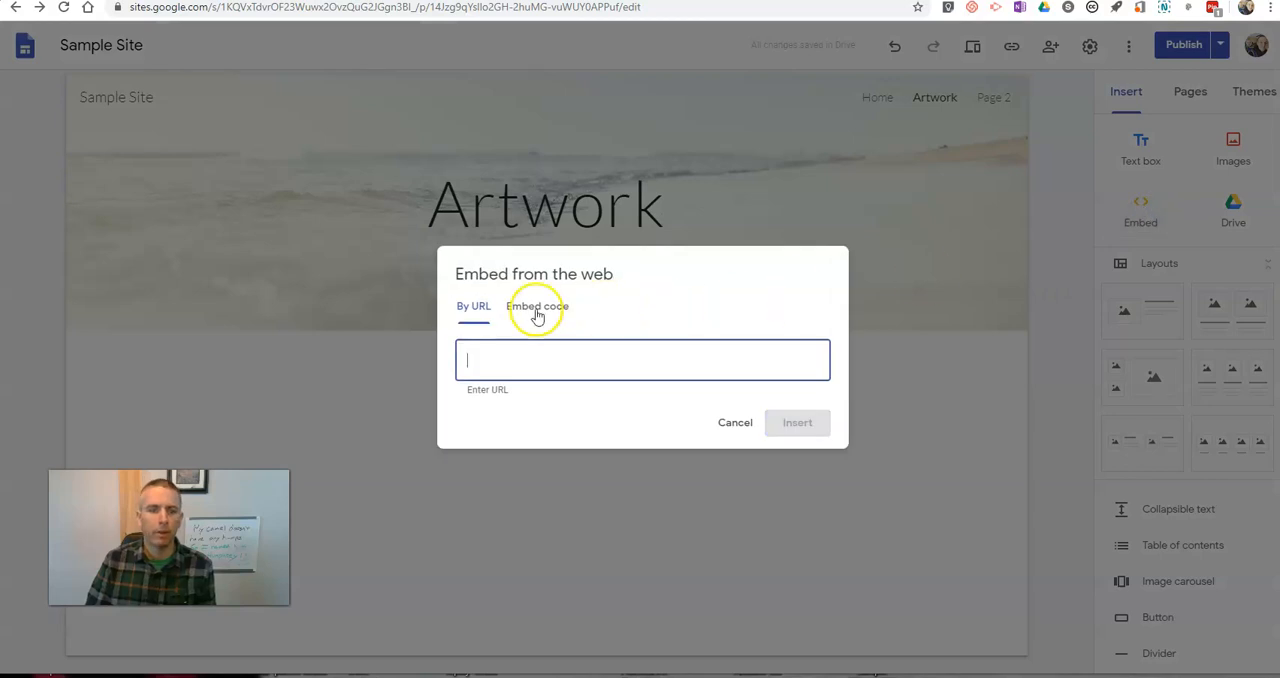
pyautogui.click(536, 306)
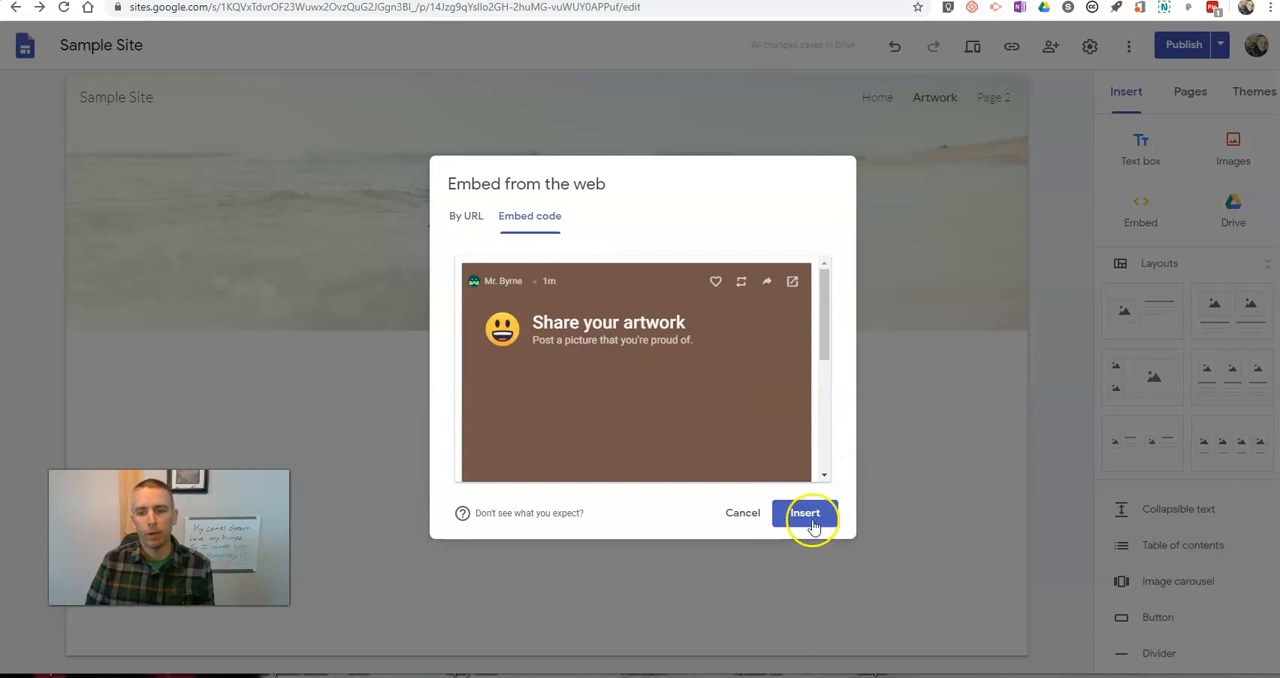
pyautogui.click(804, 512)
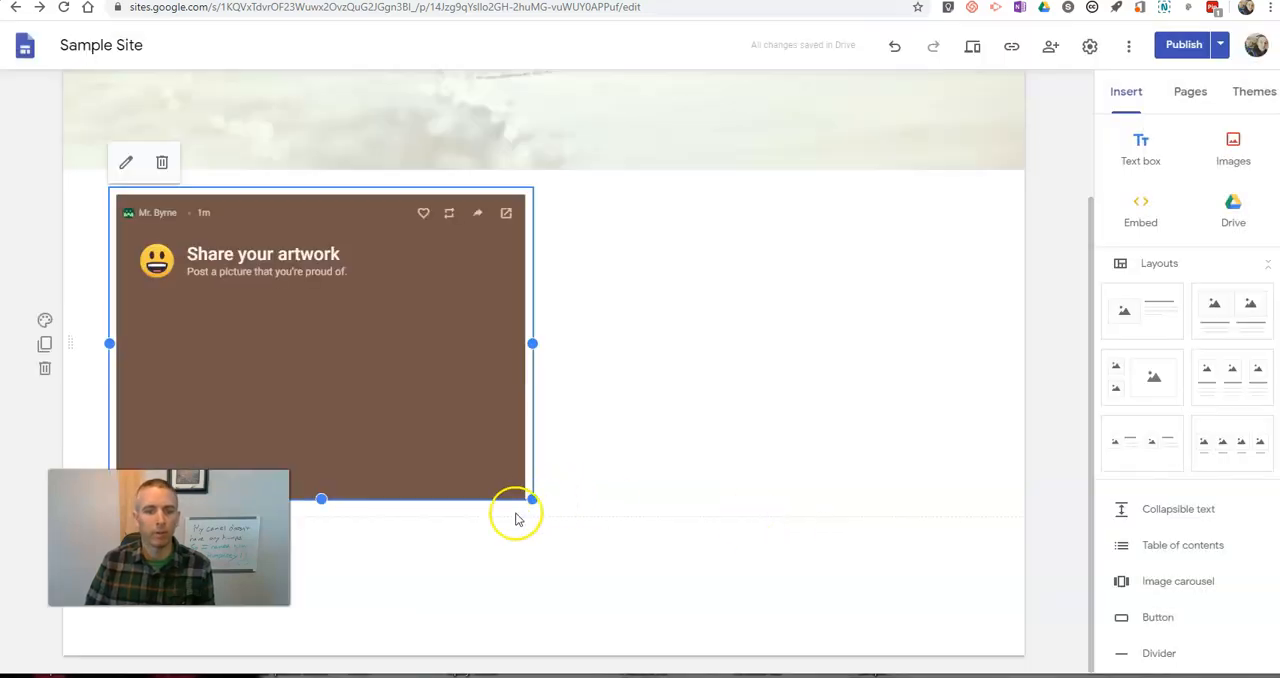